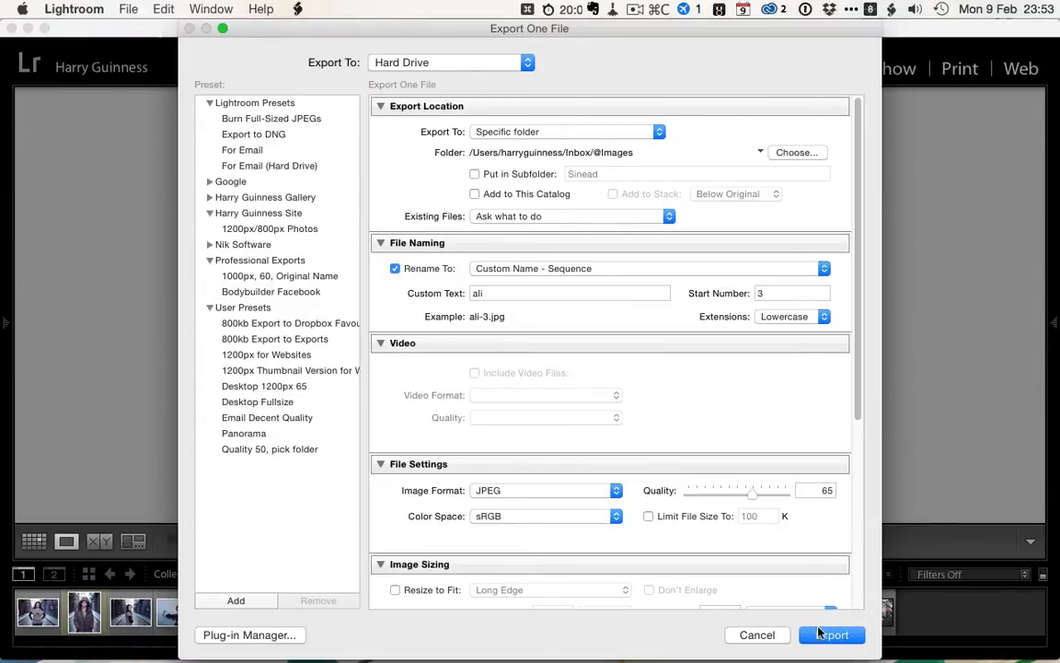
left_click(832, 633)
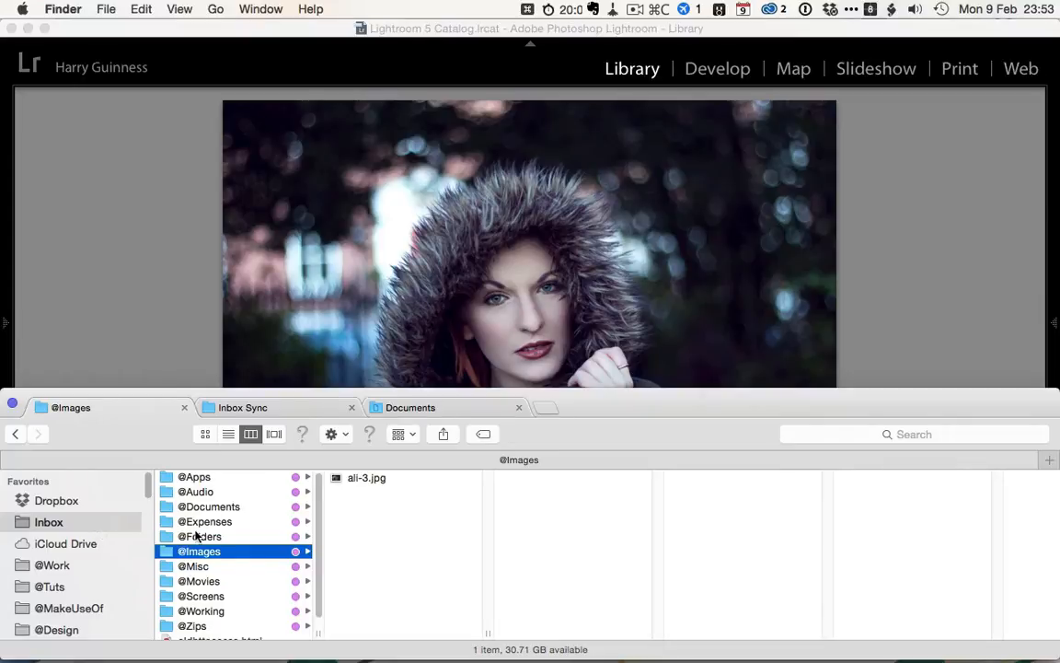
mouse_move(290, 407)
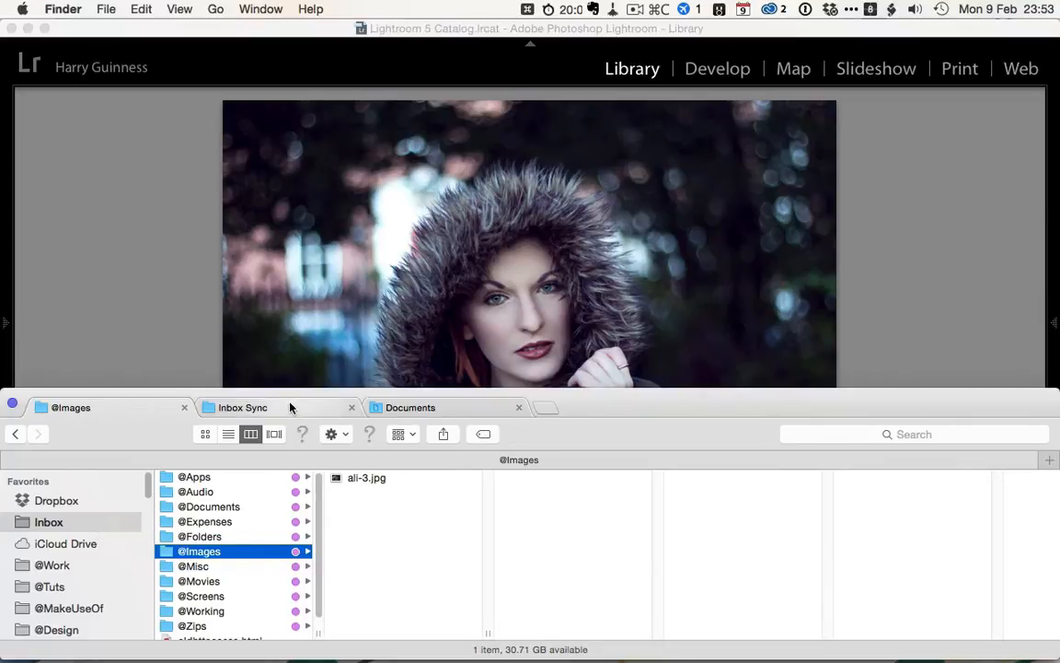
left_click(243, 409)
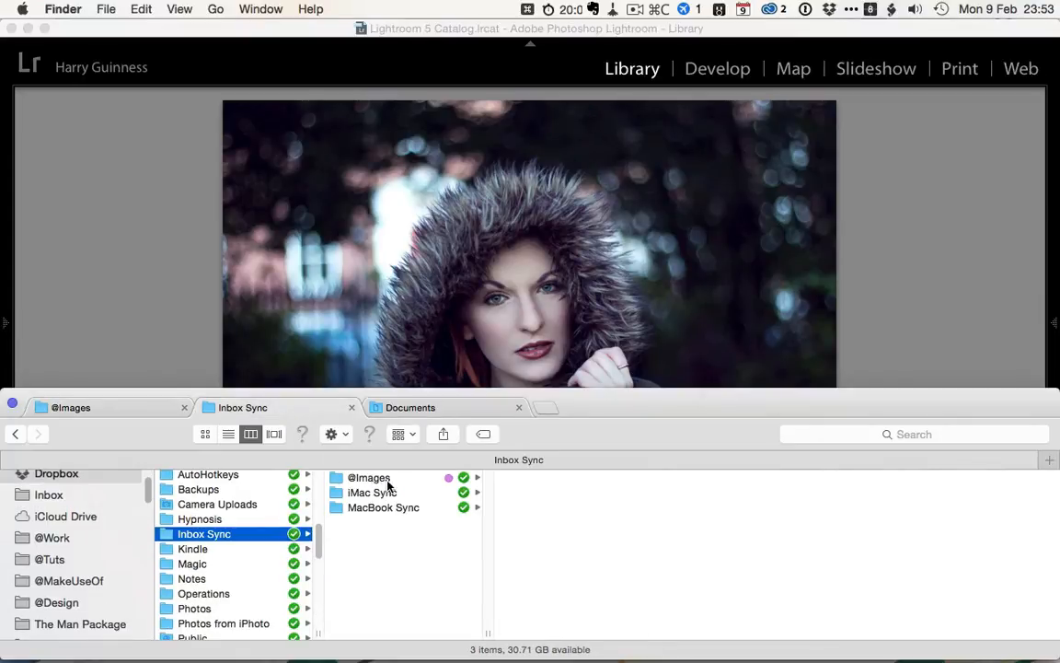
left_click(367, 477)
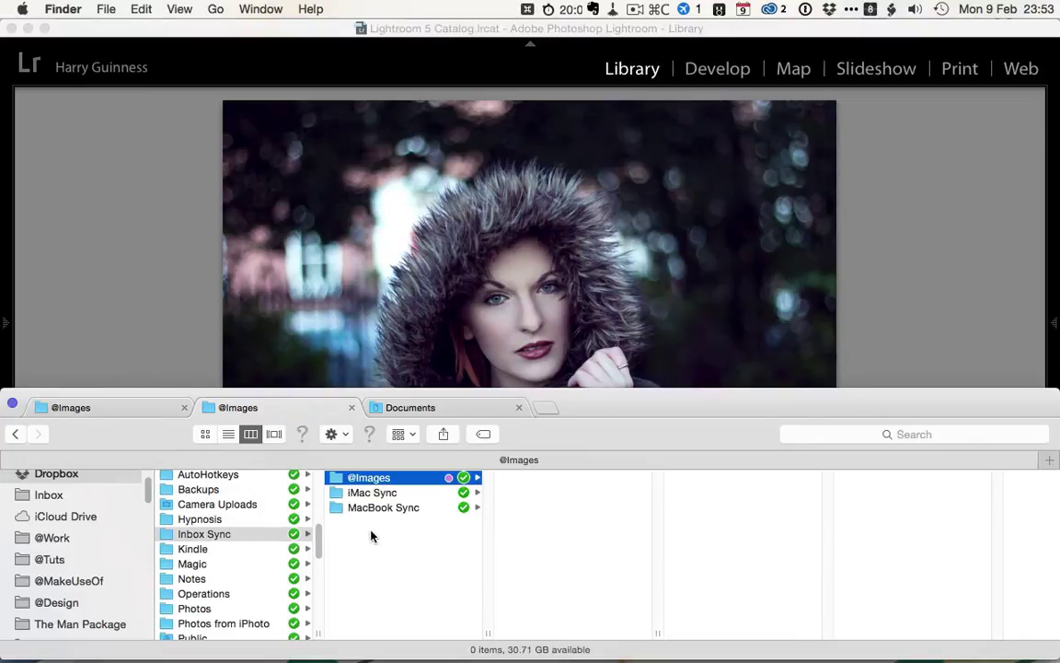
mouse_move(383, 530)
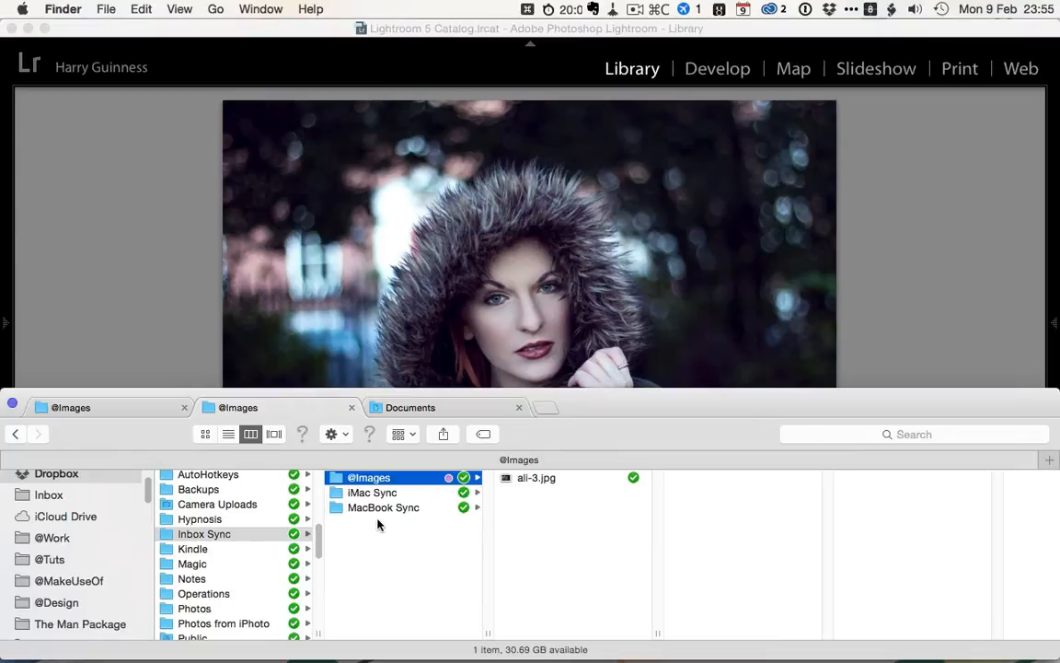
right_click(532, 479)
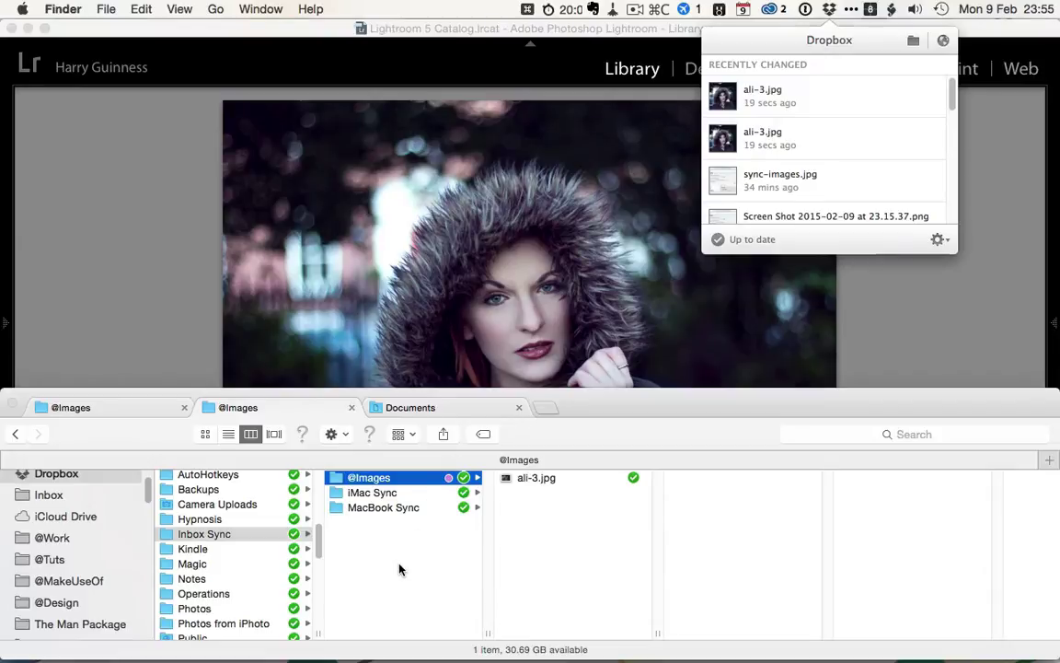
left_click(203, 534)
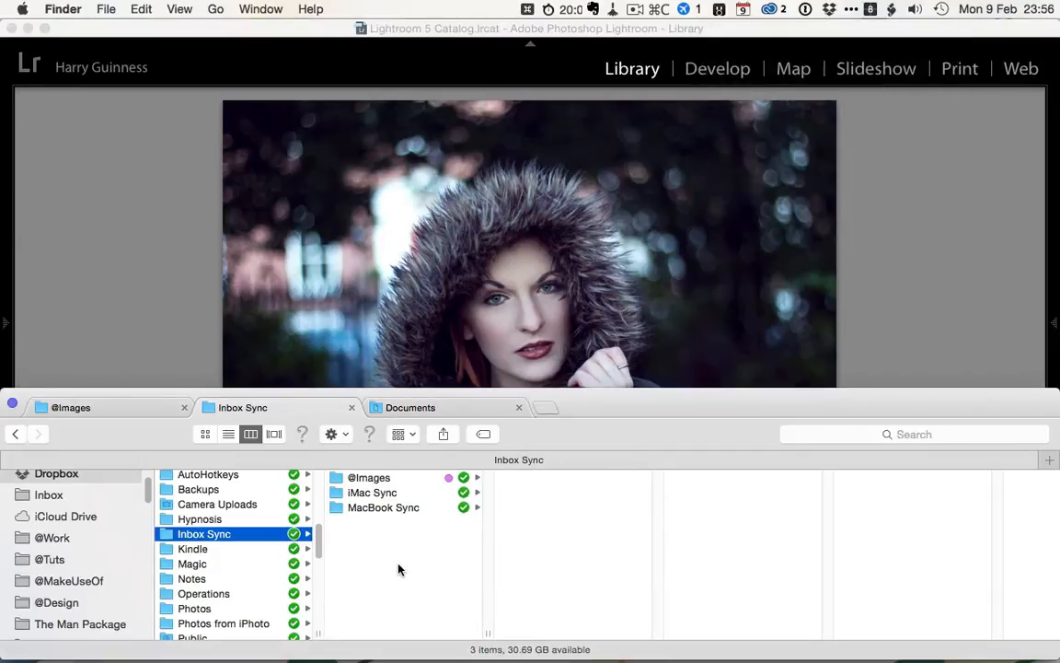
mouse_move(390, 559)
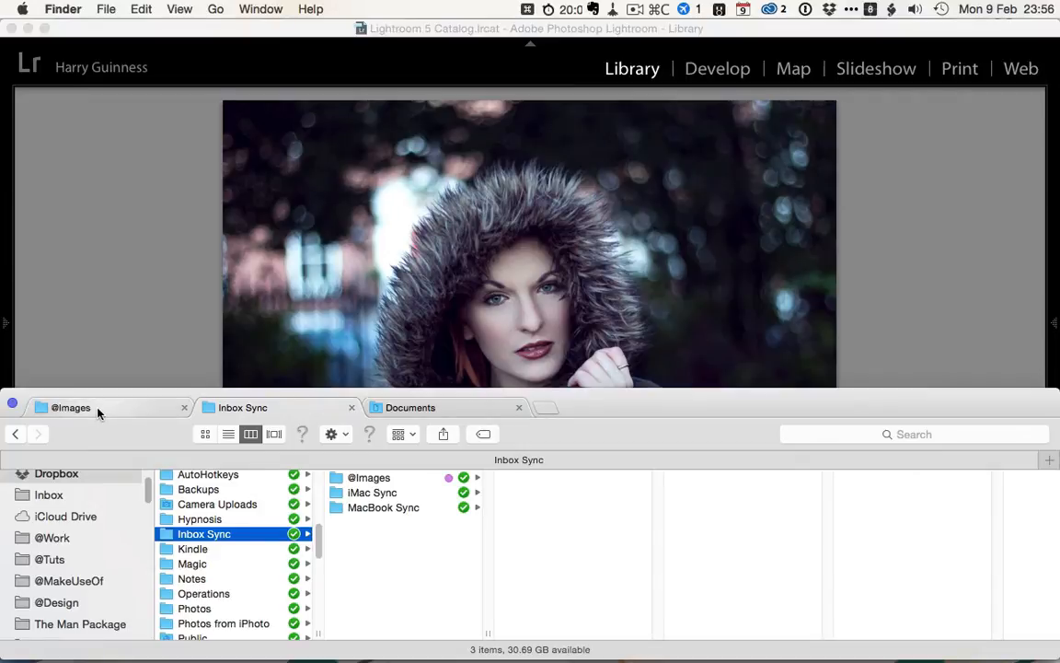
left_click(70, 409)
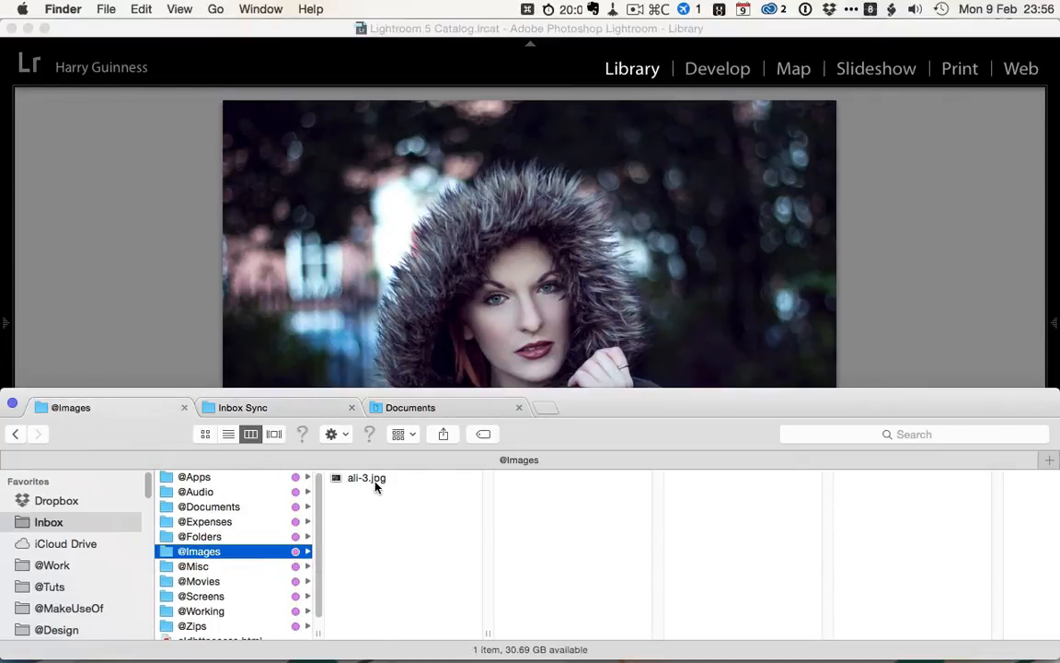
left_click(366, 477)
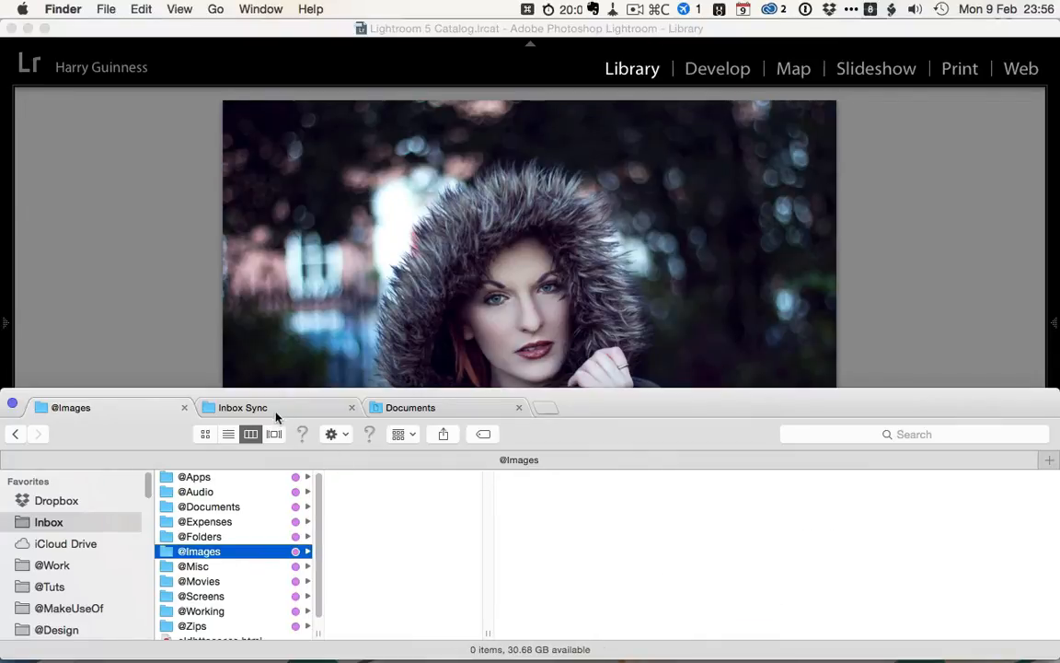
left_click(243, 409)
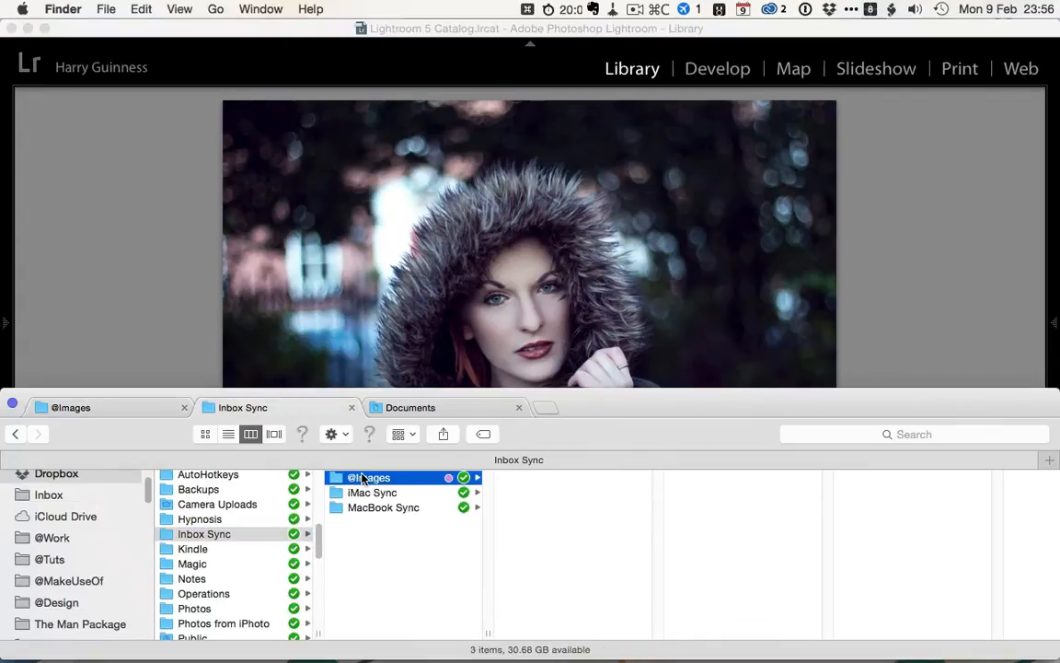
left_click(375, 477)
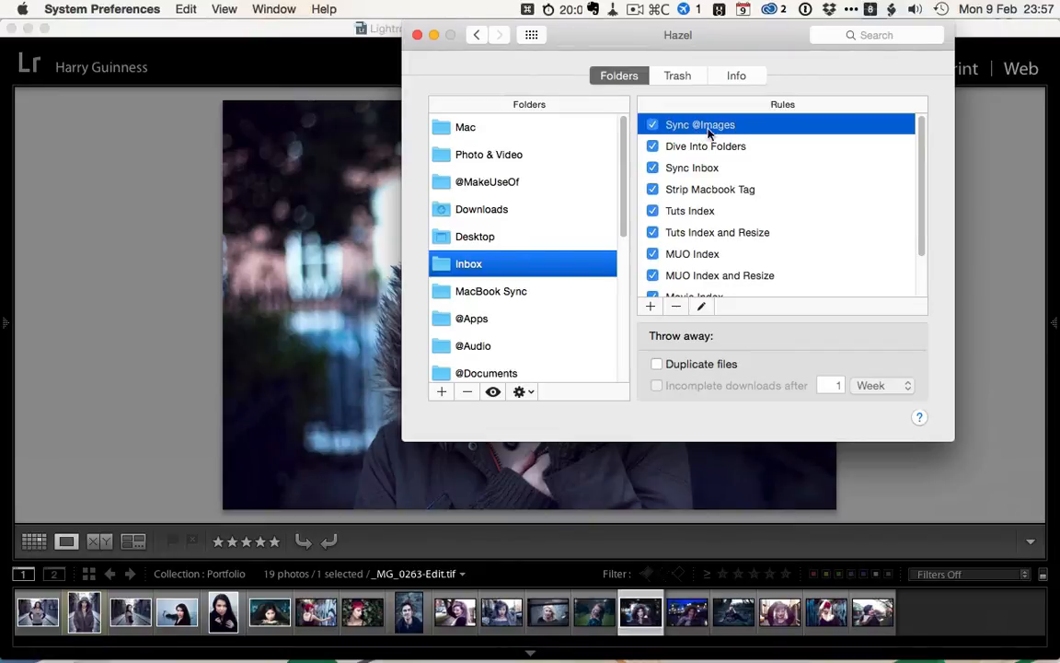
mouse_move(777, 129)
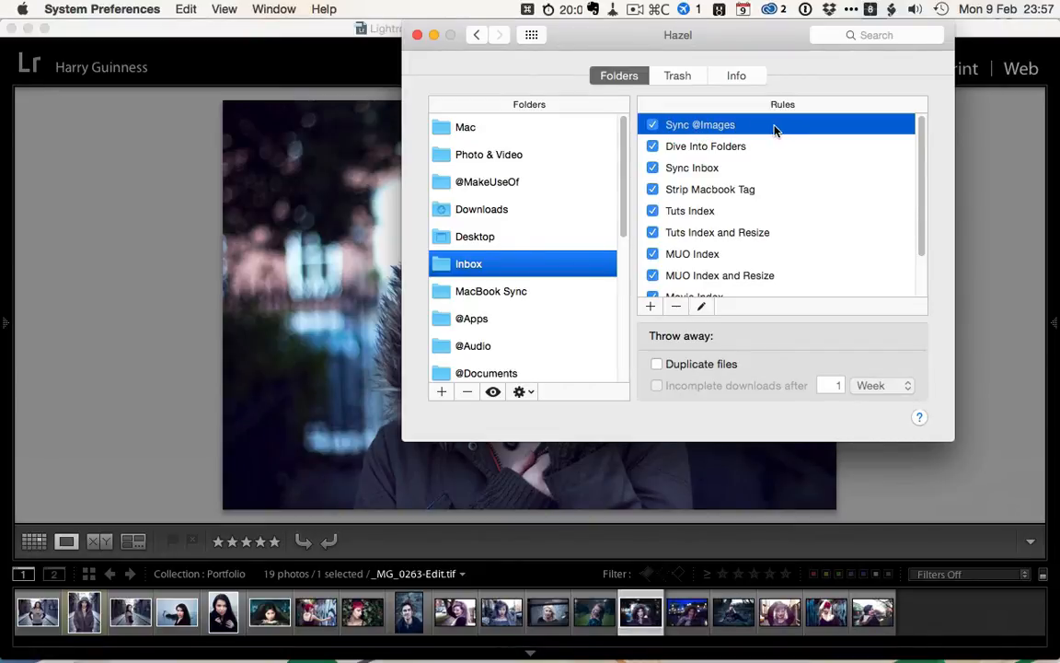
double_click(699, 125)
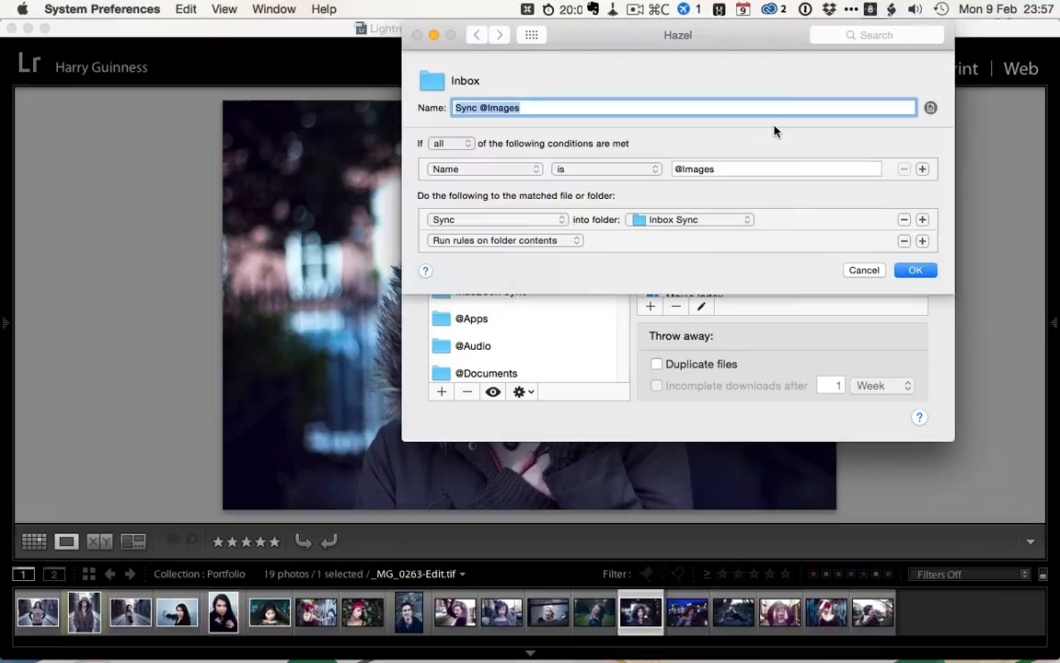
mouse_move(497, 169)
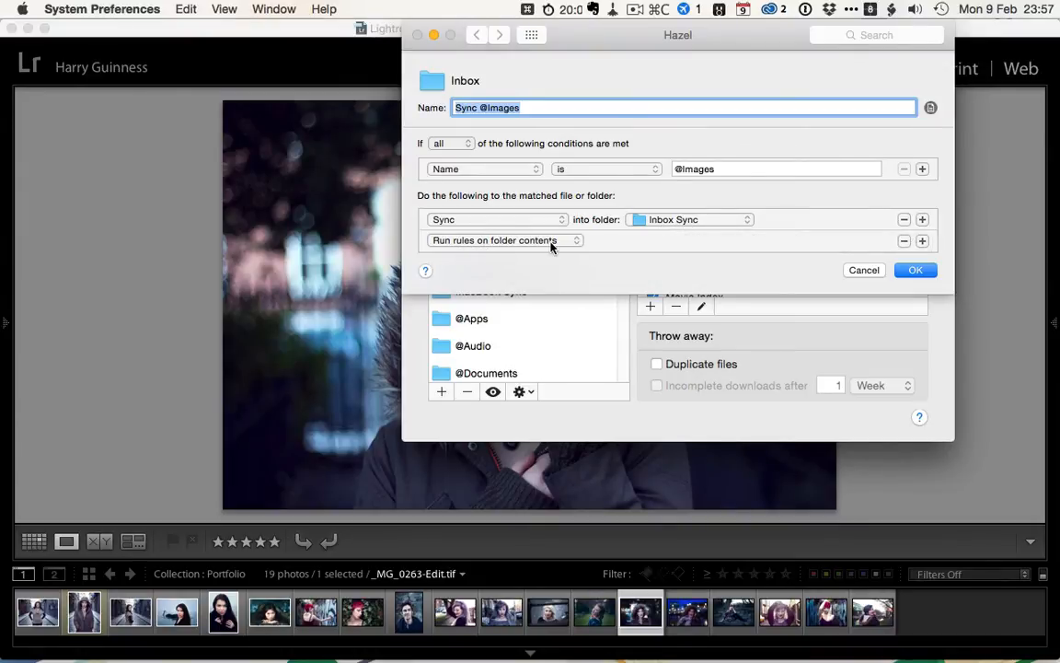
mouse_move(565, 251)
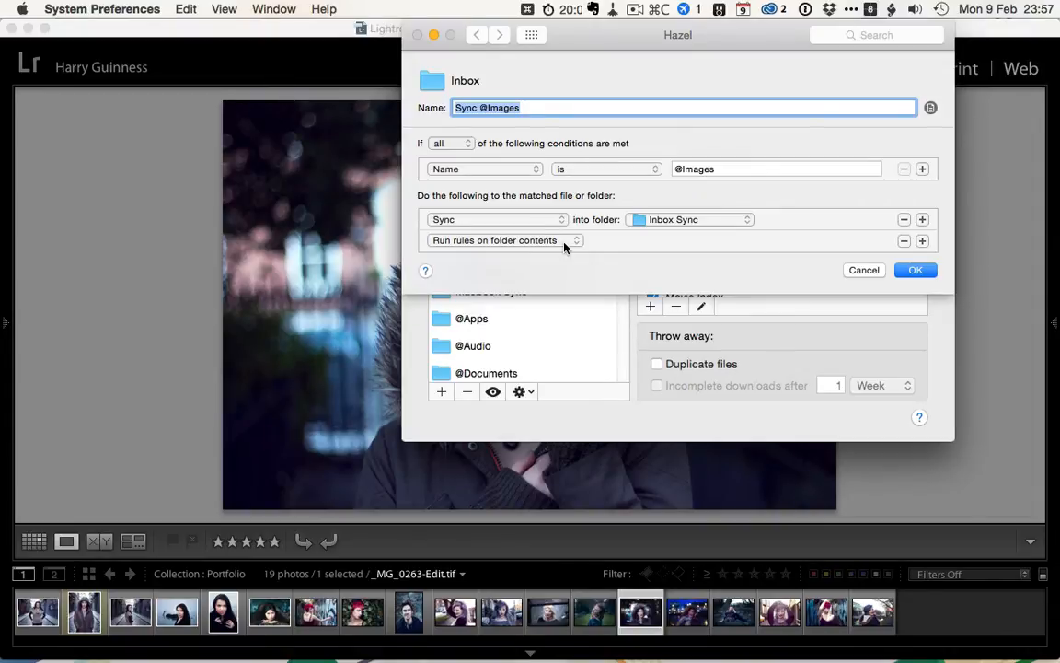
left_click(913, 269)
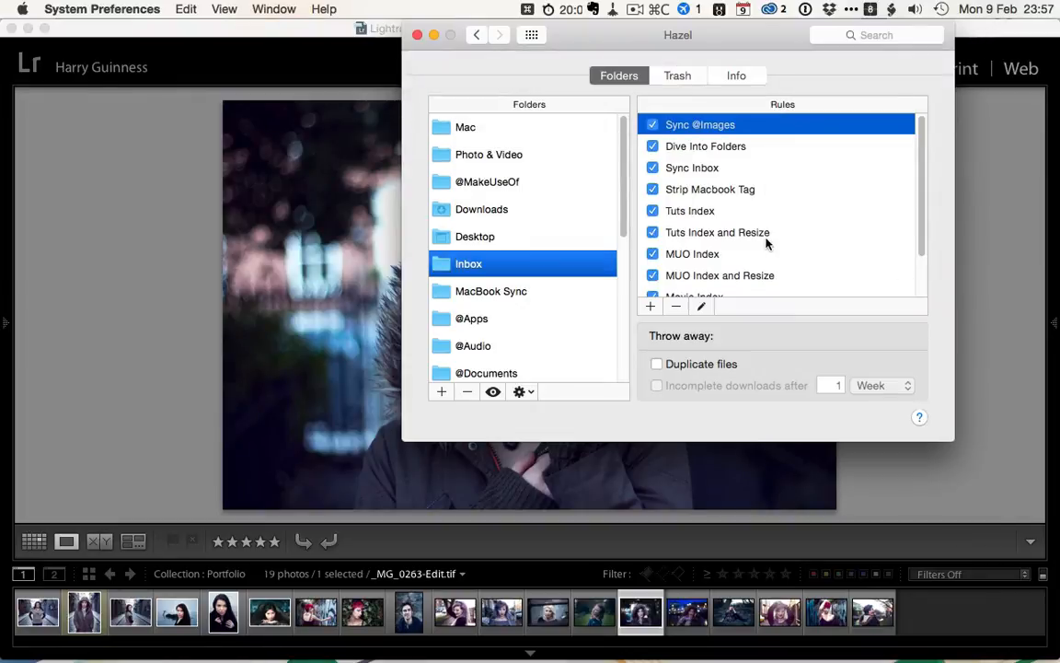
left_click(705, 145)
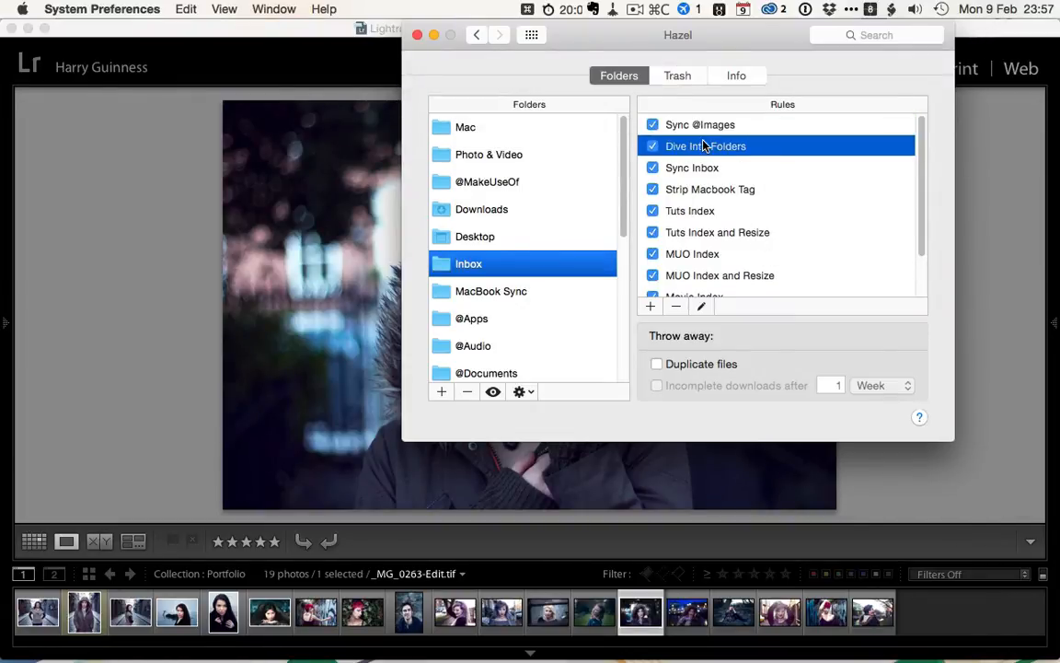
double_click(704, 145)
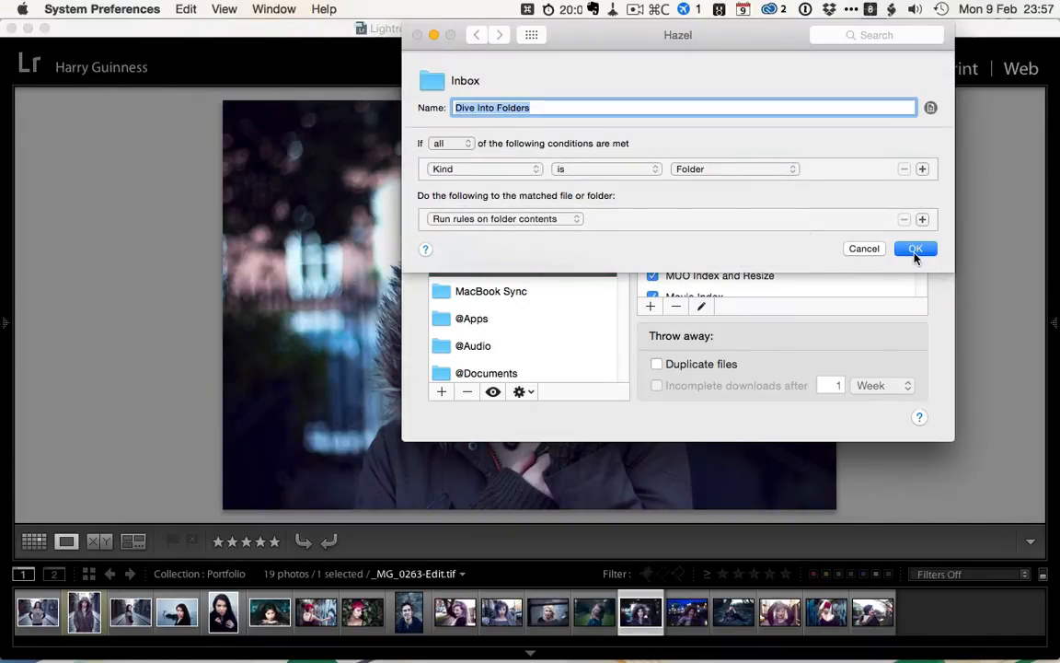
left_click(914, 249)
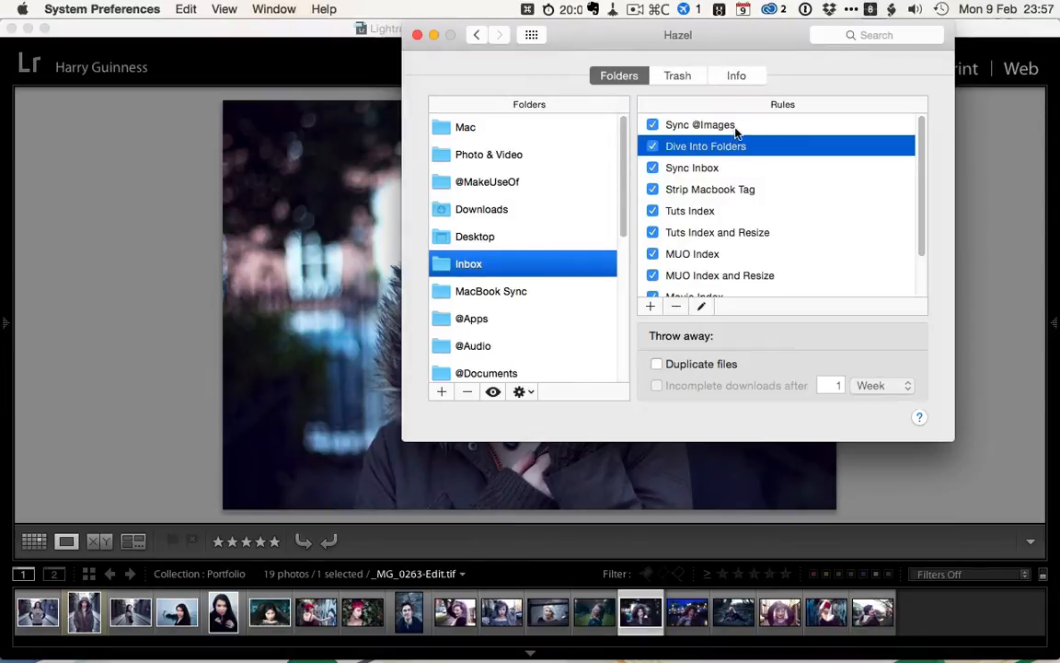
mouse_move(719, 134)
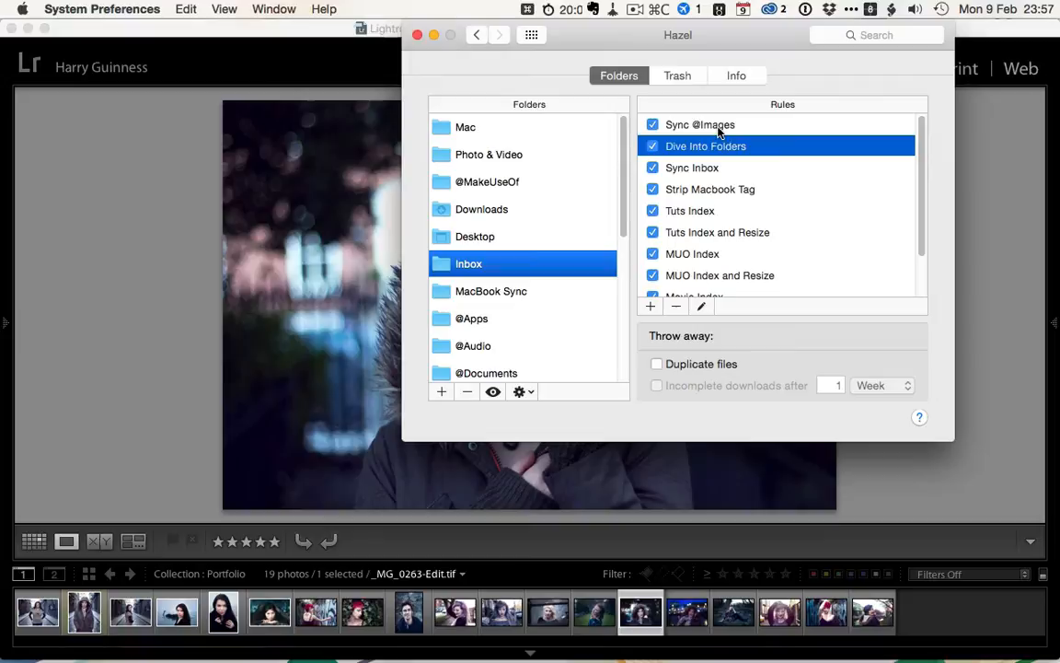
mouse_move(695, 138)
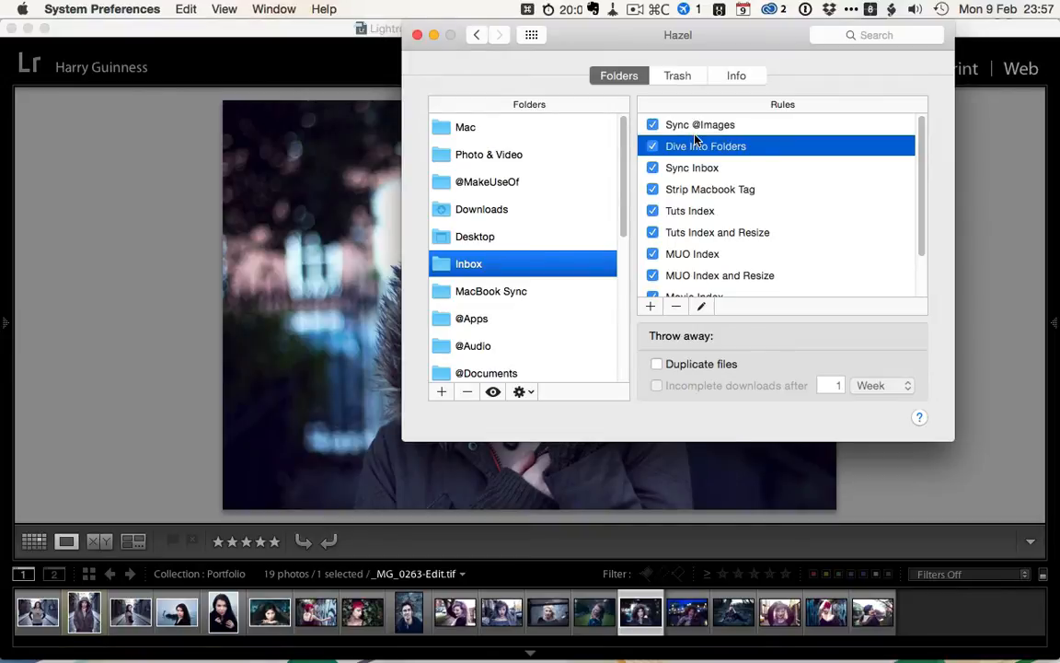
left_click(700, 125)
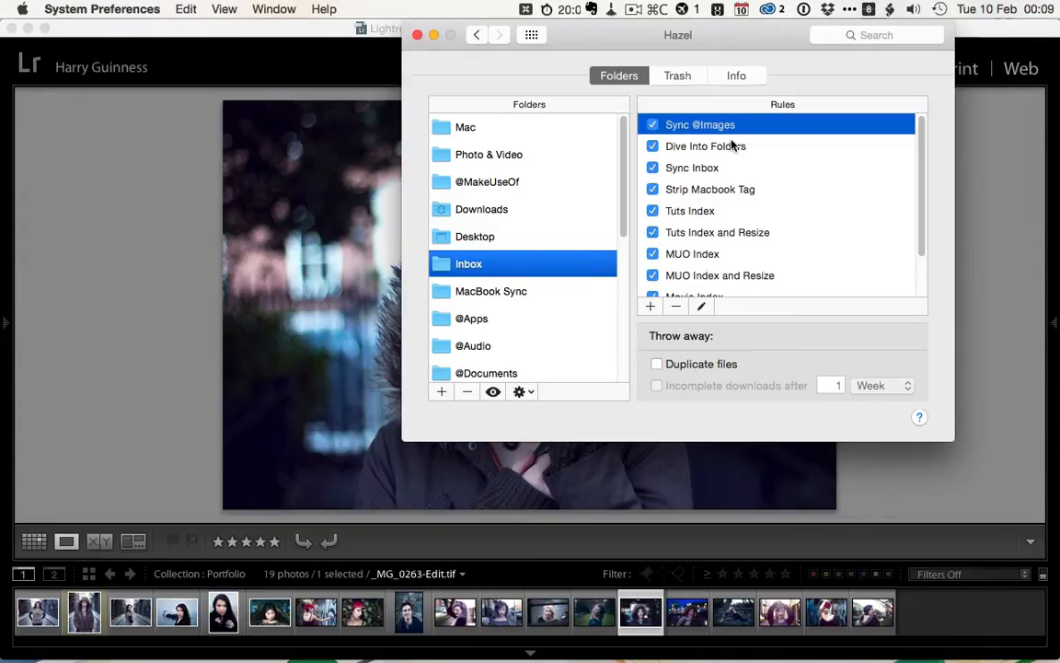
Step: Select the Documents folder and bring up its Sort Large rule for editing
scroll("down", 3)
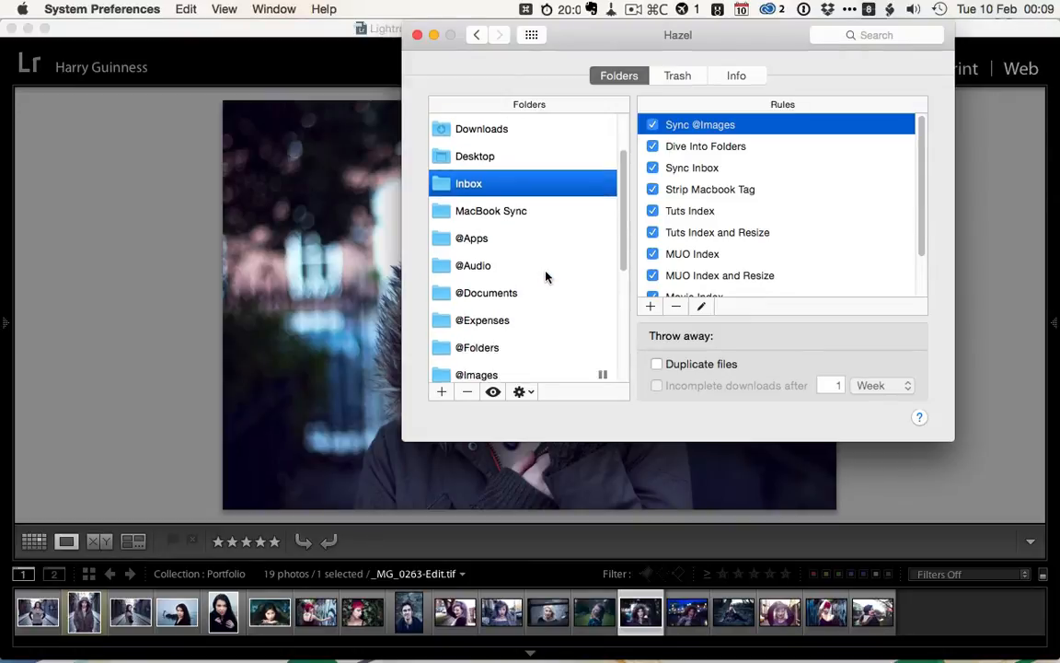
left_click(483, 276)
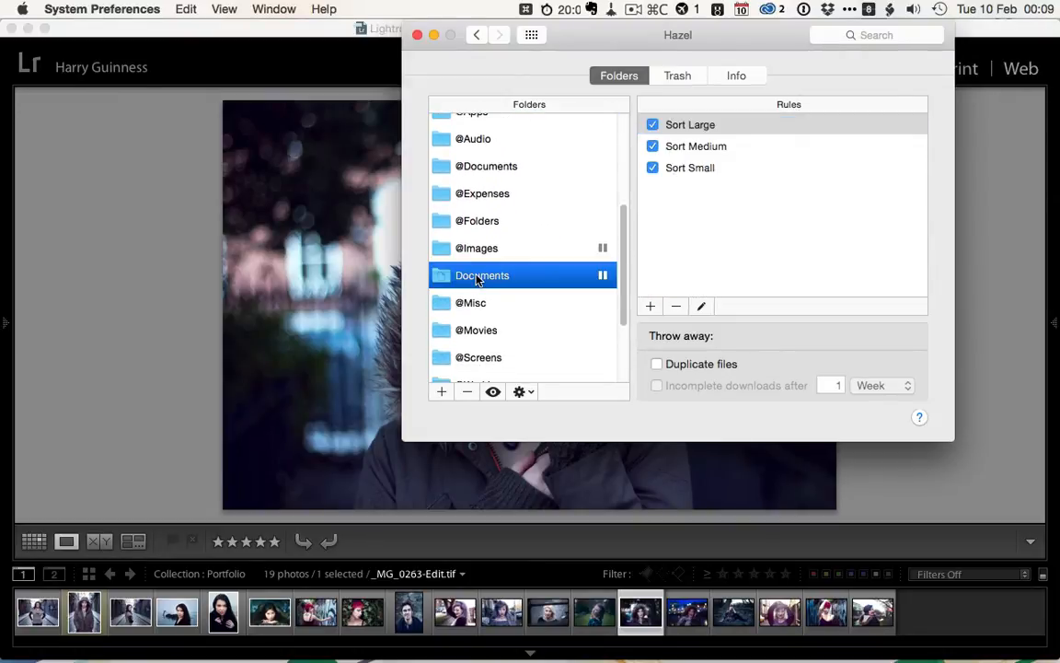
mouse_move(479, 276)
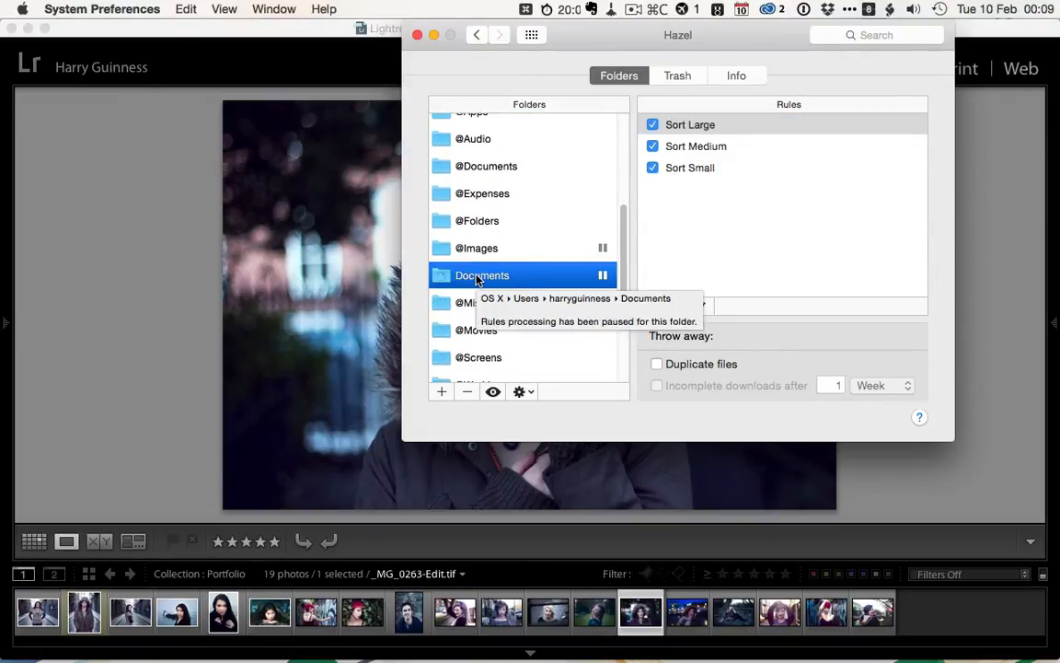
mouse_move(494, 280)
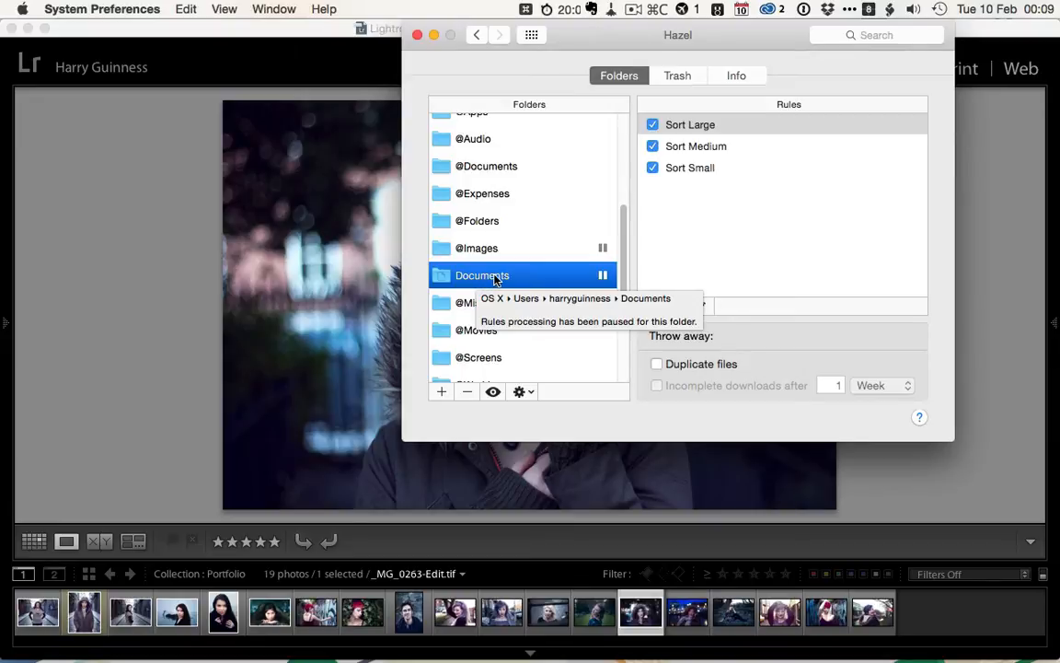
mouse_move(530, 276)
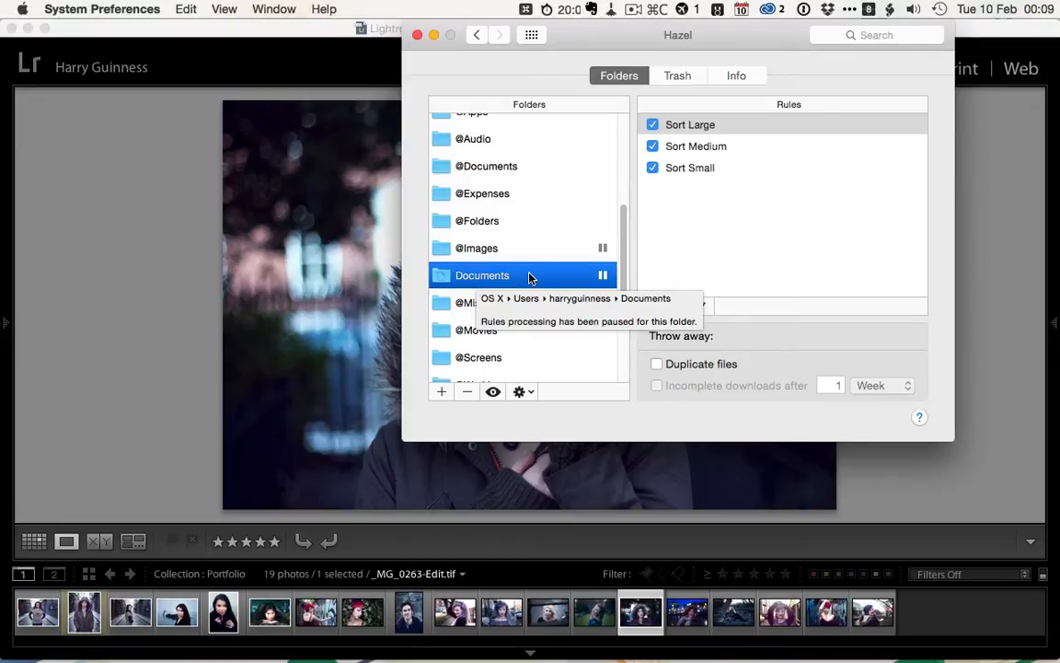
right_click(482, 277)
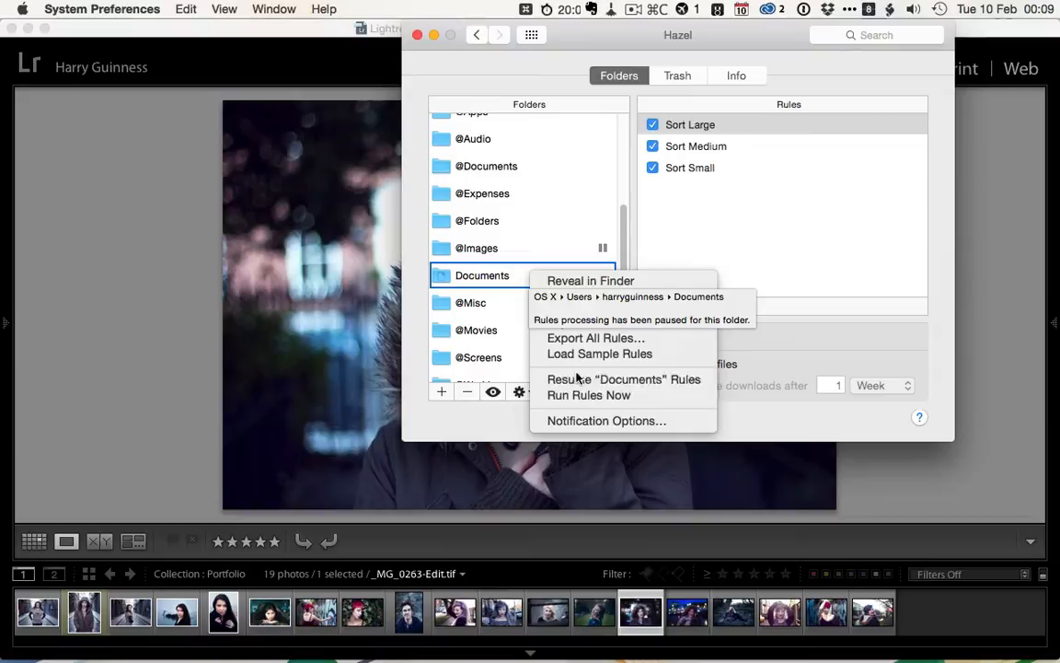
mouse_move(622, 379)
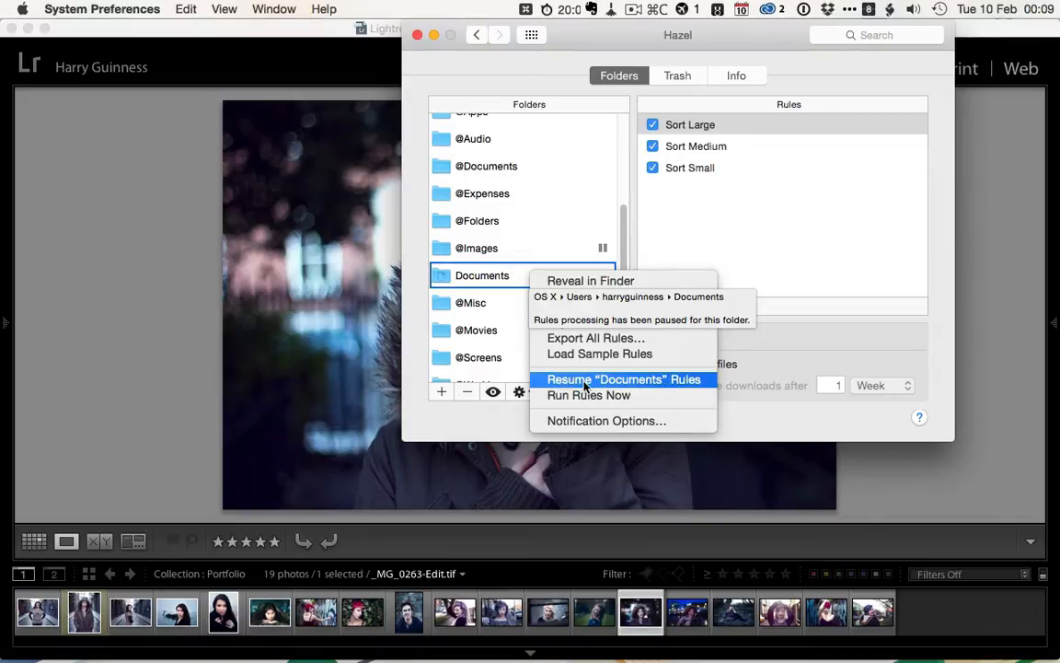
mouse_move(626, 382)
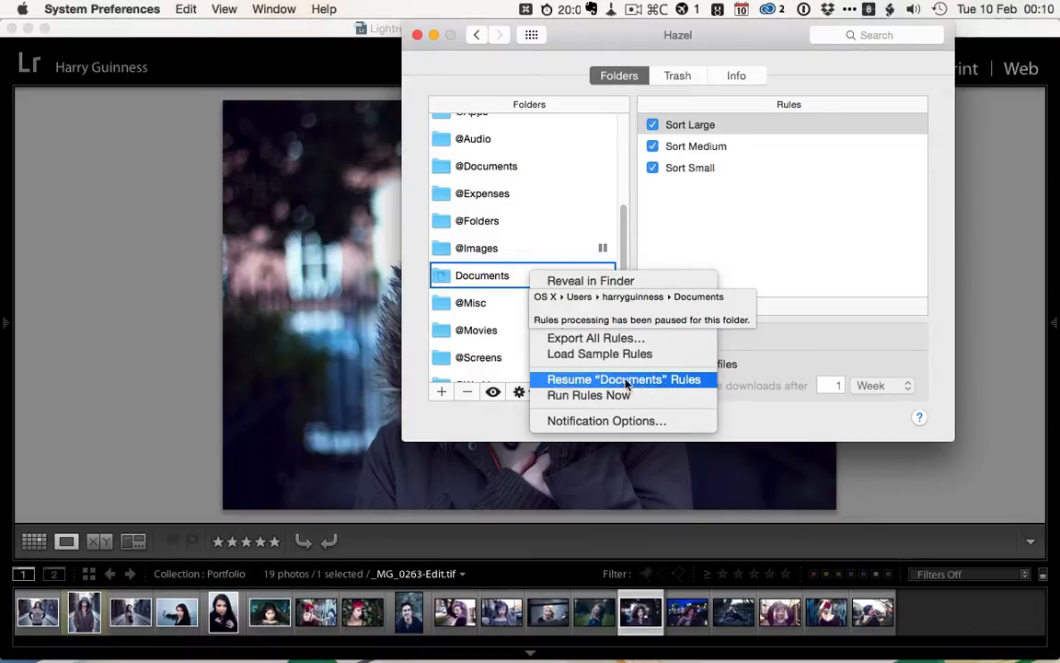
mouse_move(707, 243)
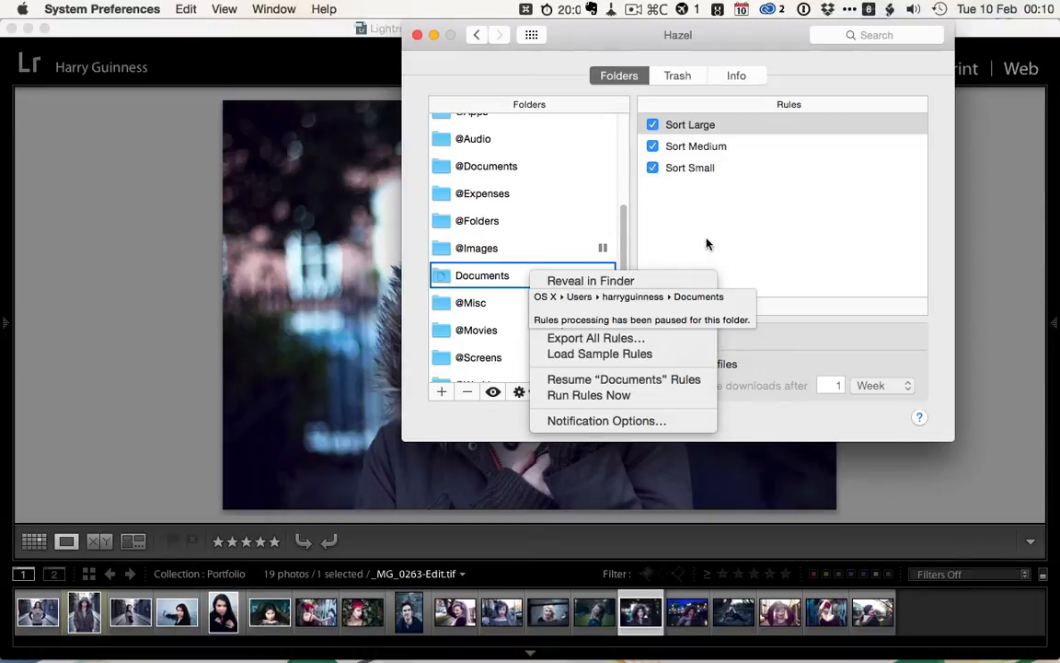
left_click(720, 199)
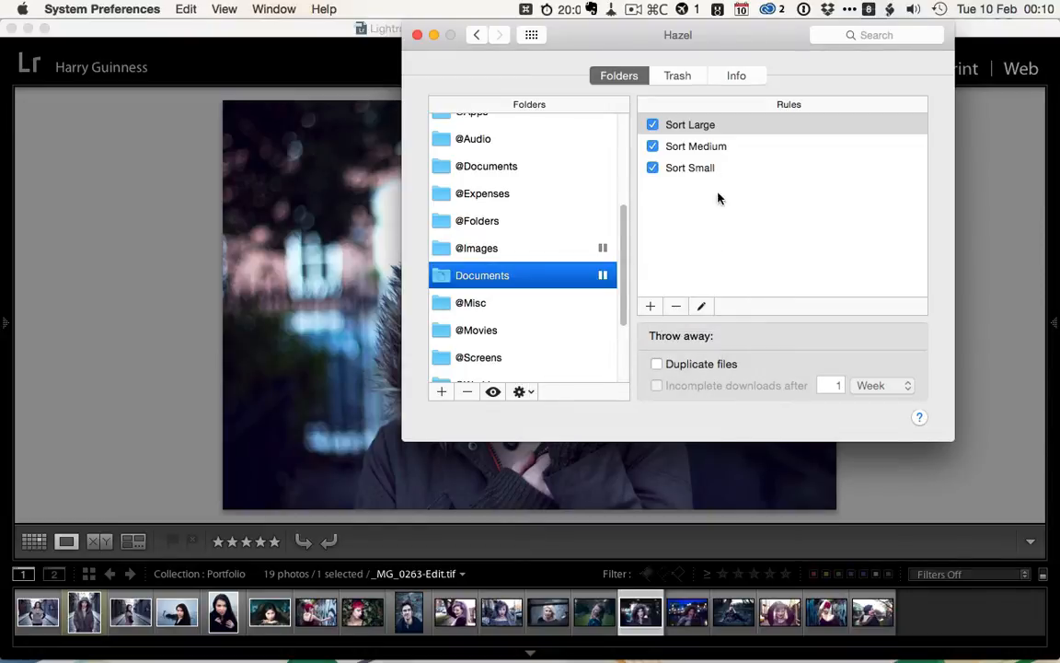
mouse_move(720, 146)
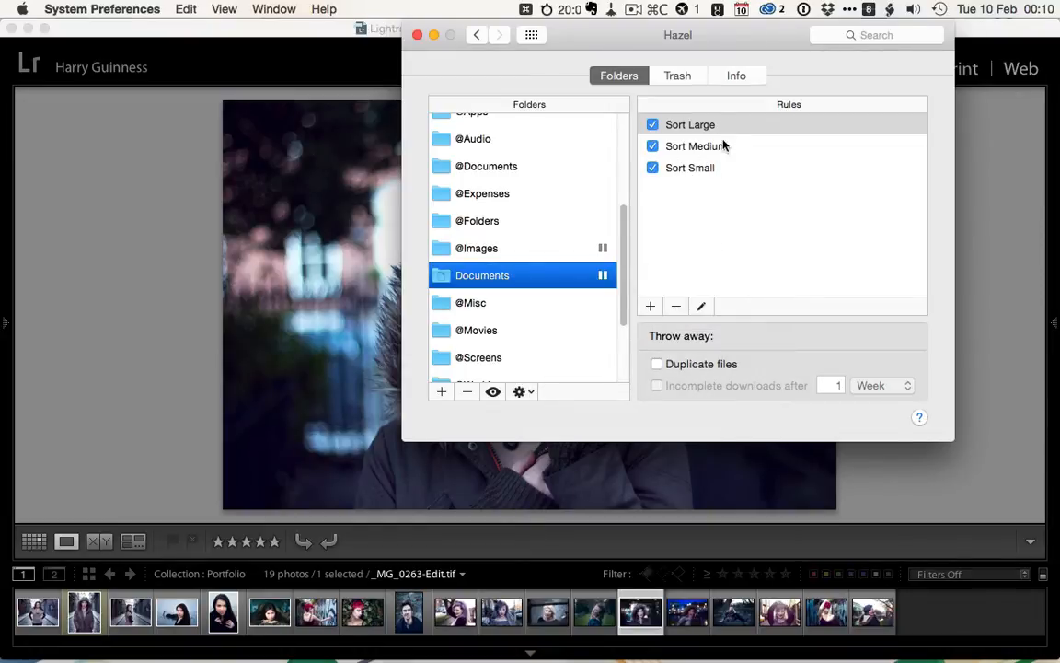
double_click(688, 125)
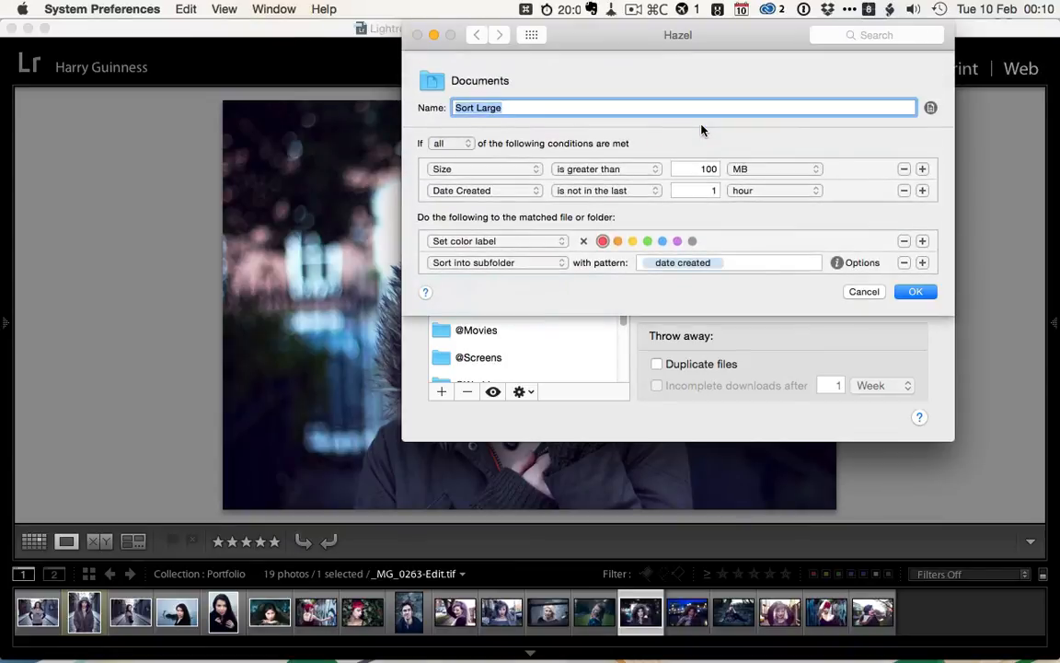
mouse_move(578, 173)
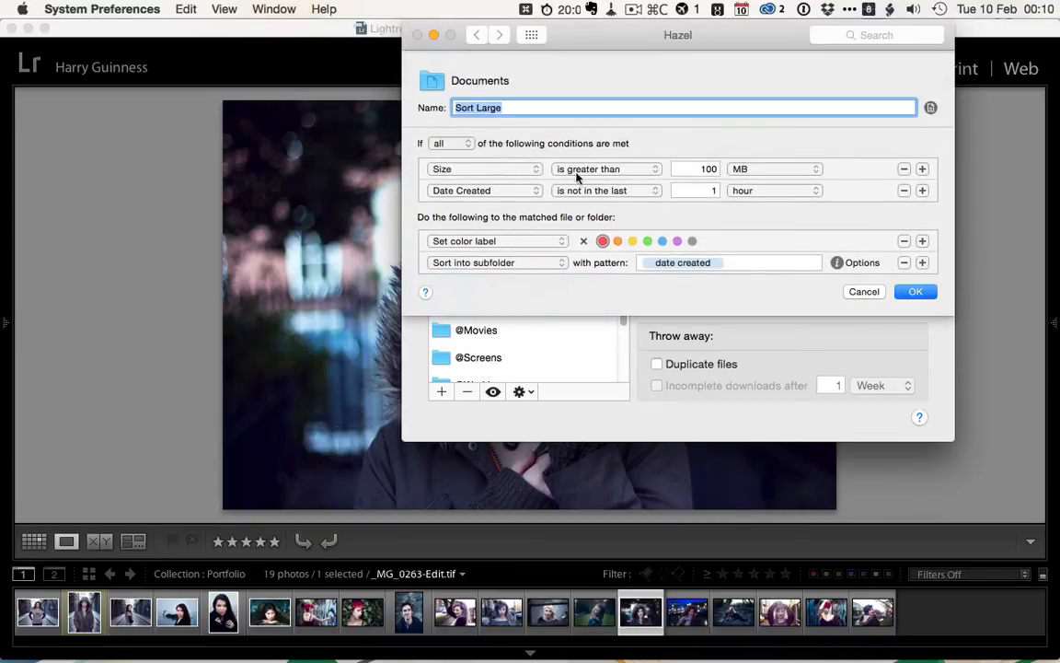
mouse_move(494, 200)
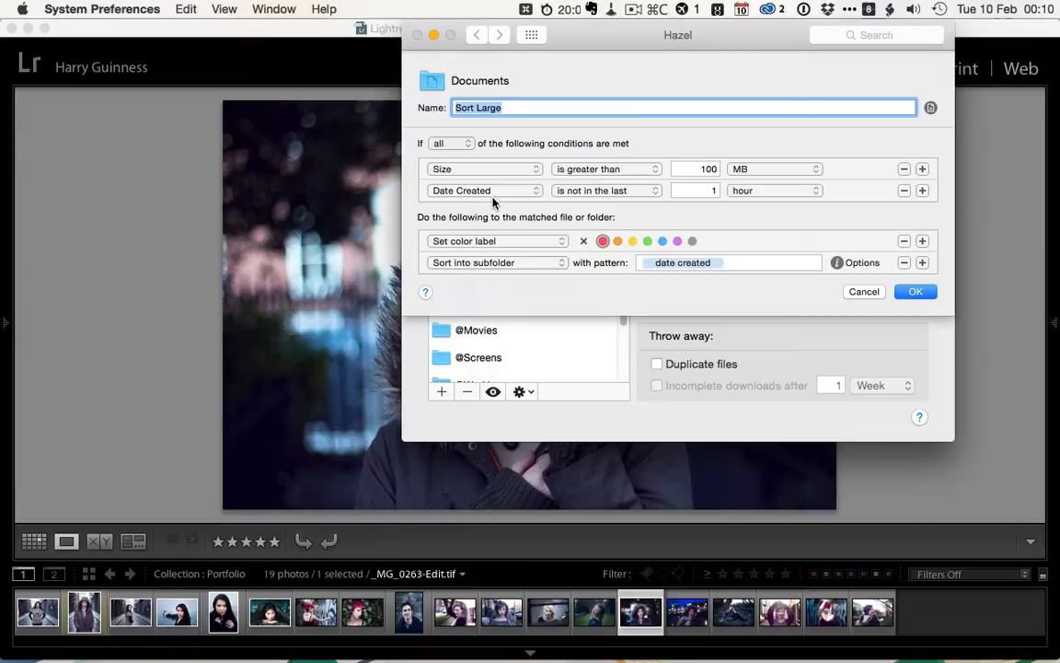
mouse_move(622, 194)
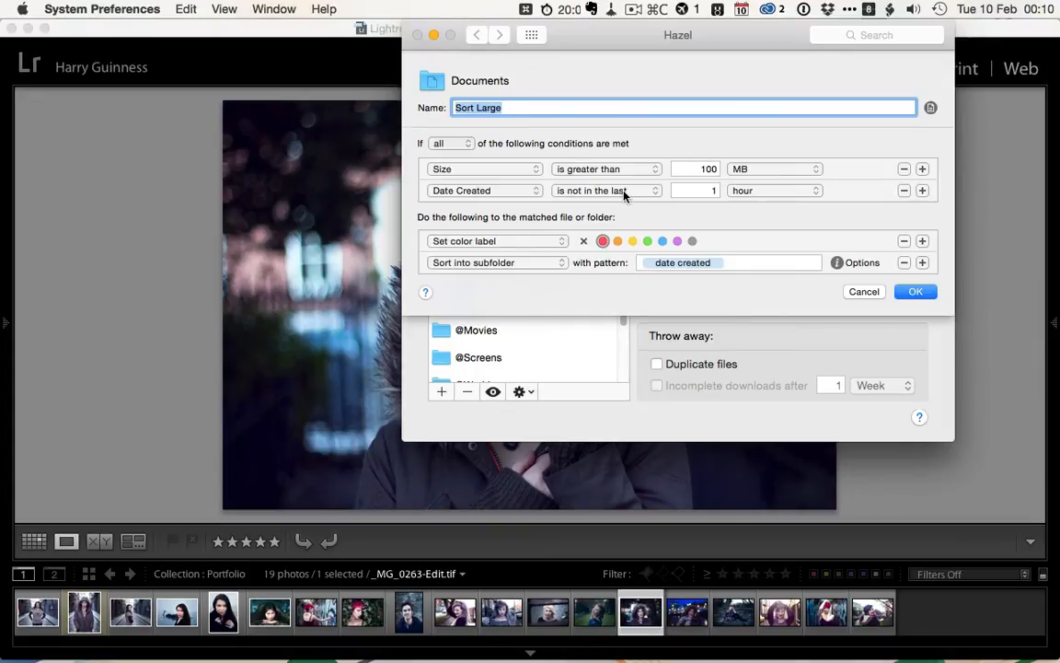
Step: Review the date-created subfolder pattern, then close the Sort Large rule editor
left_click(603, 239)
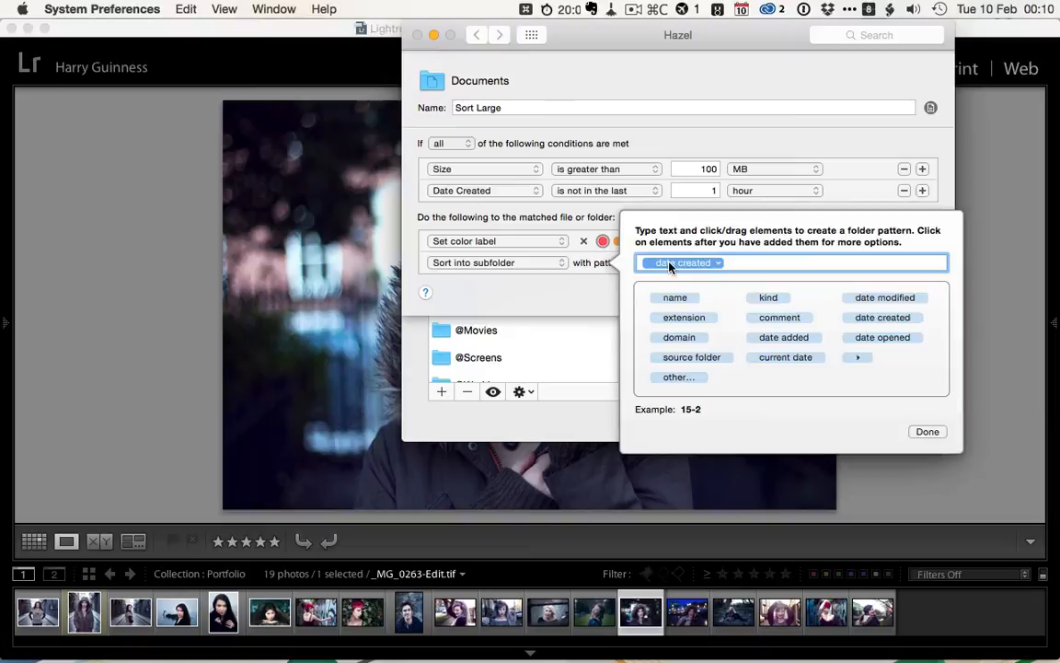
mouse_move(830, 427)
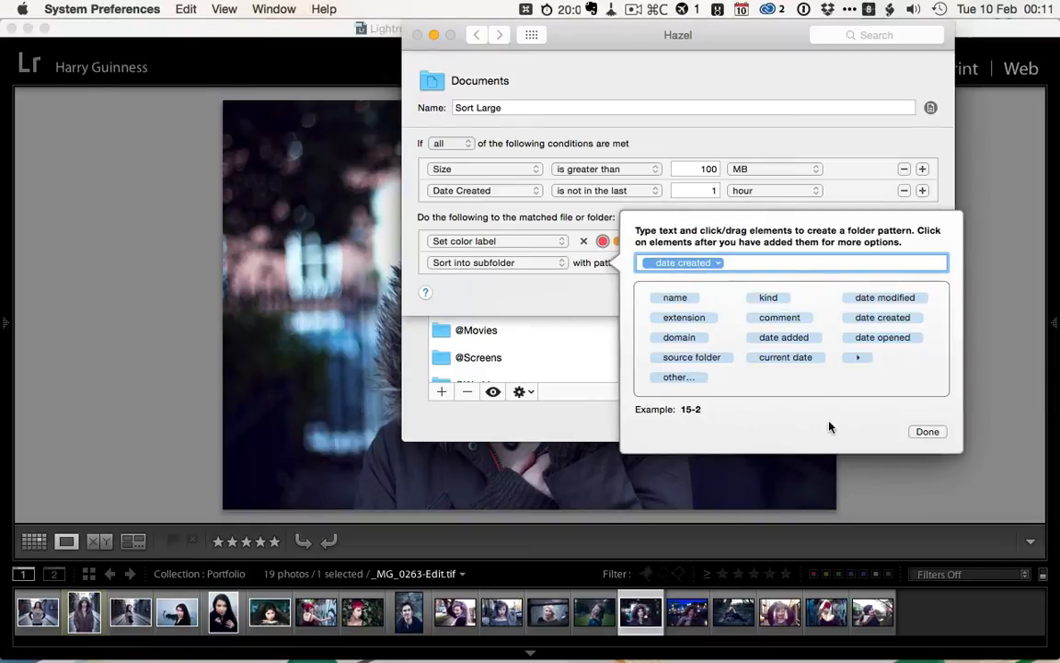
left_click(928, 431)
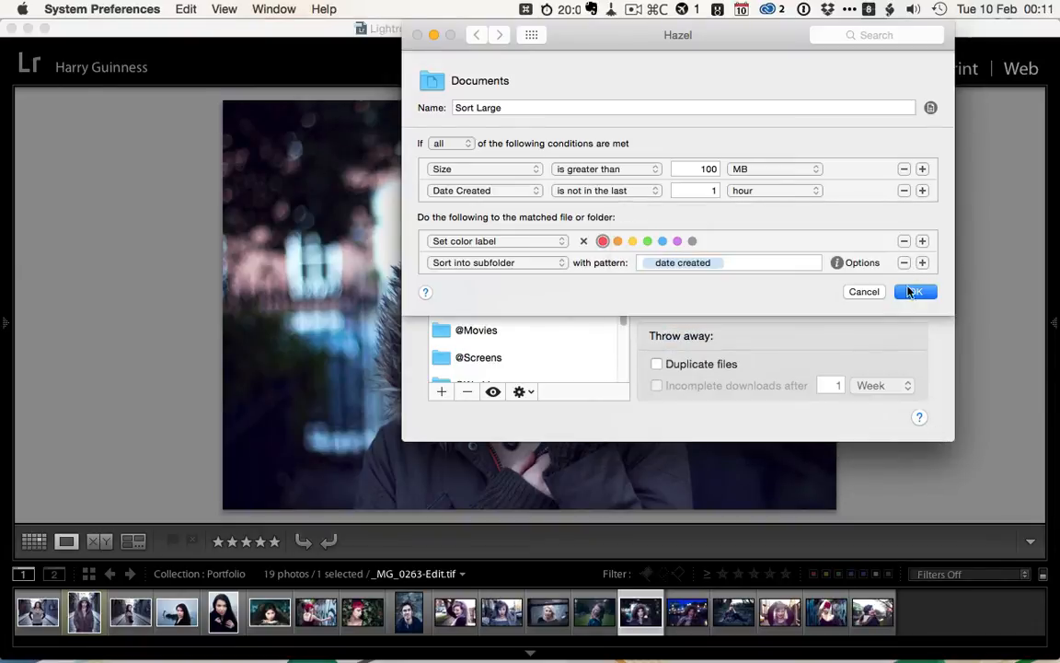
left_click(915, 291)
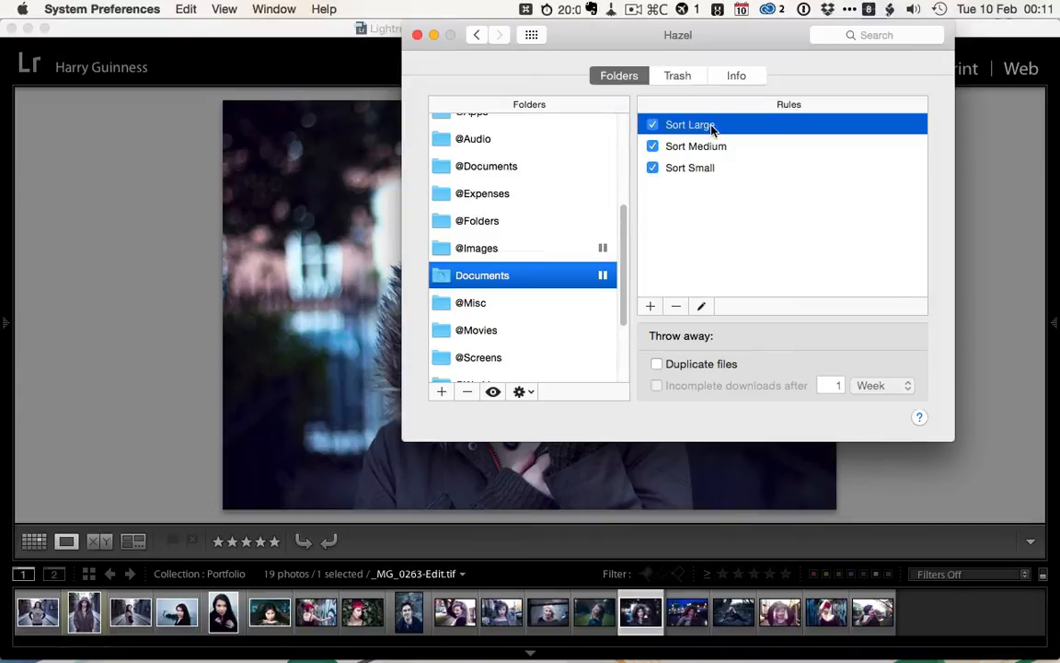
double_click(698, 146)
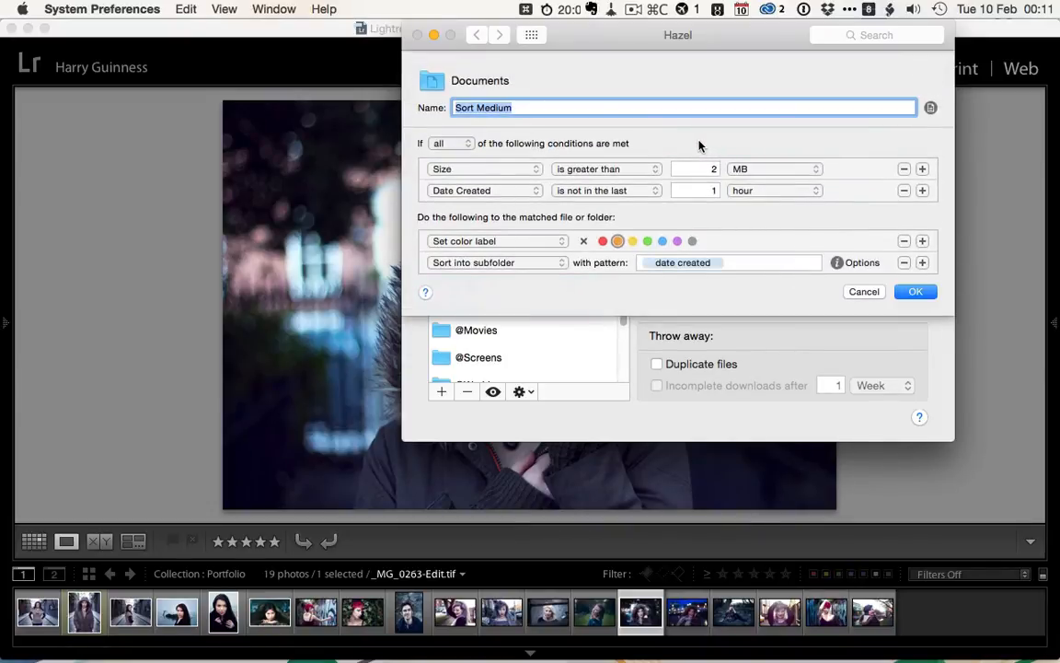
mouse_move(499, 169)
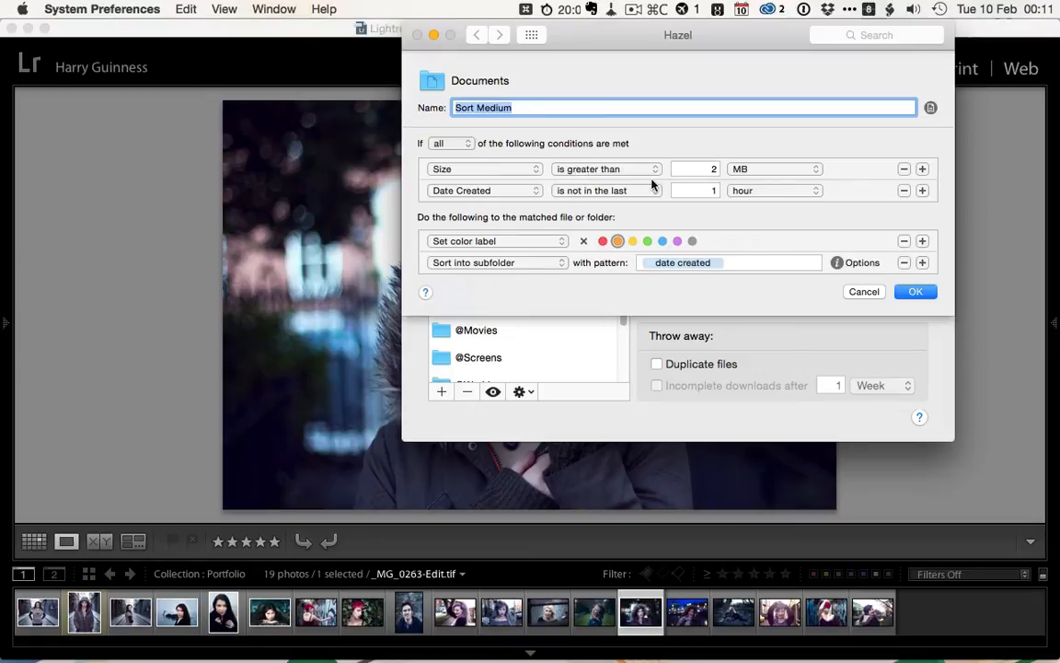
mouse_move(755, 201)
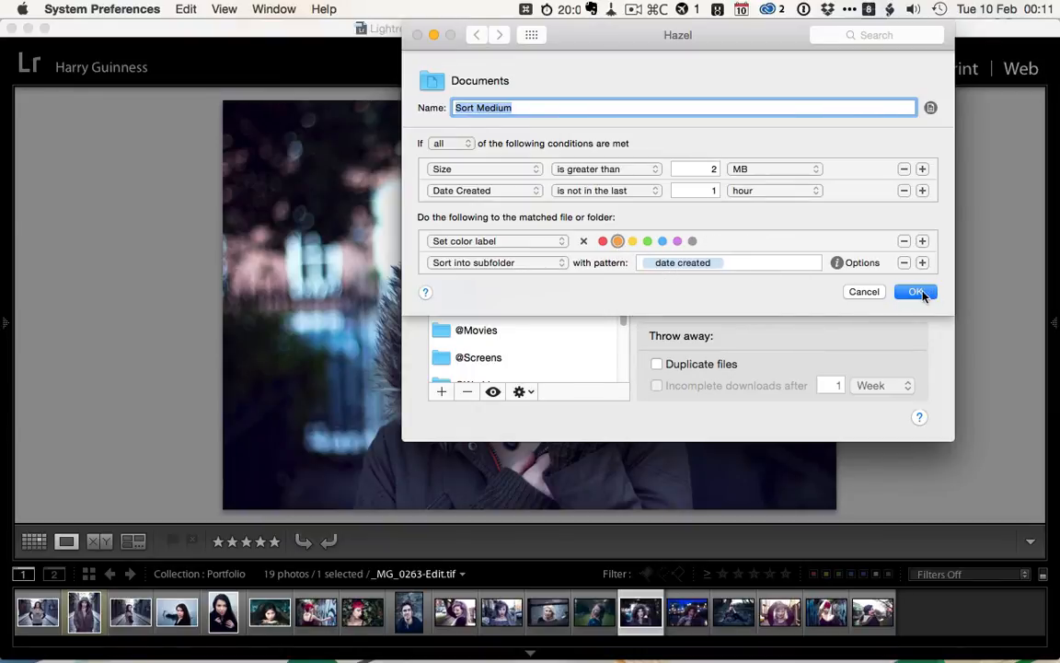
left_click(917, 291)
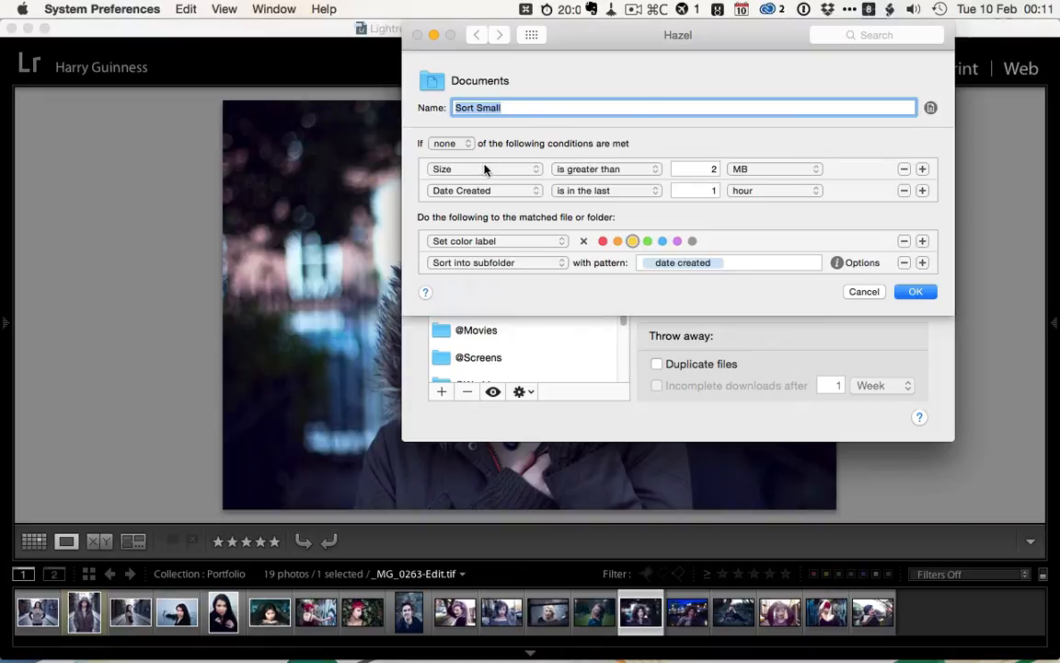
mouse_move(532, 184)
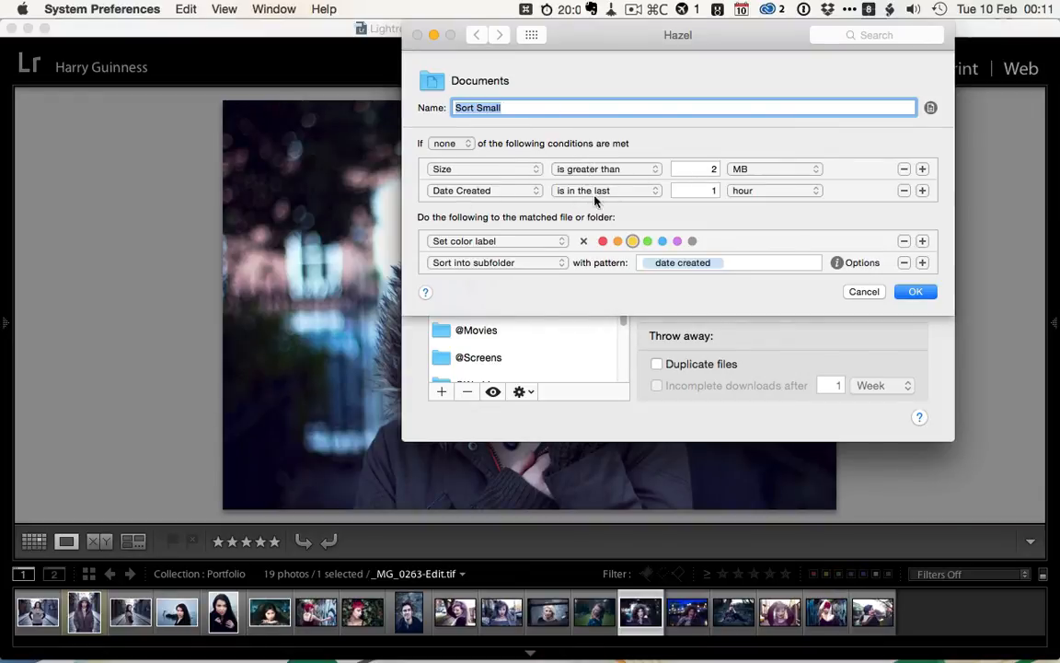
mouse_move(633, 239)
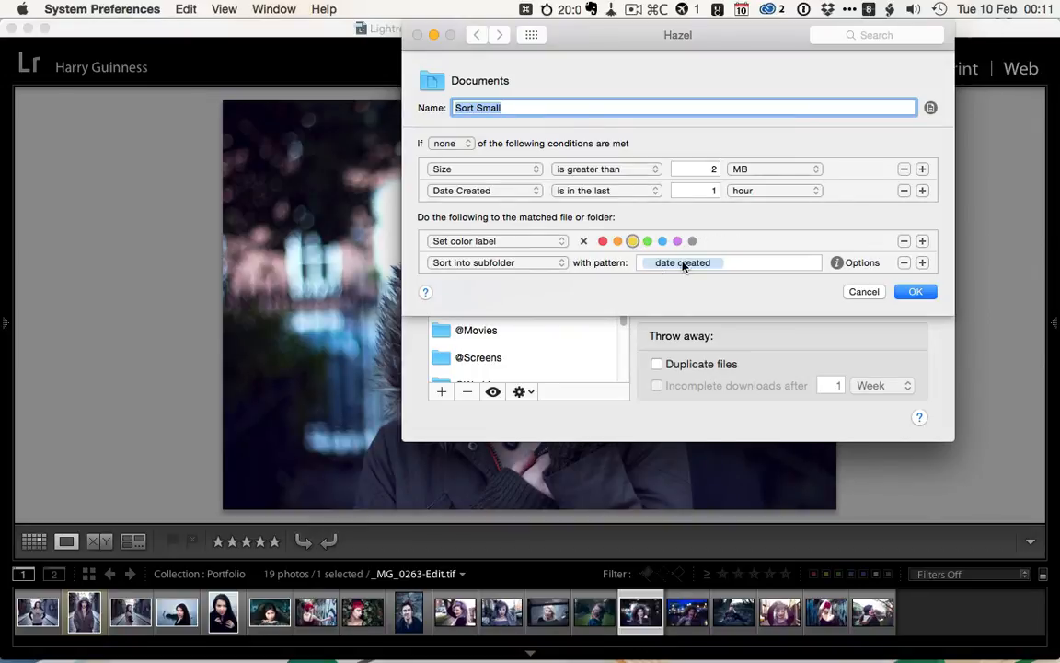
mouse_move(578, 284)
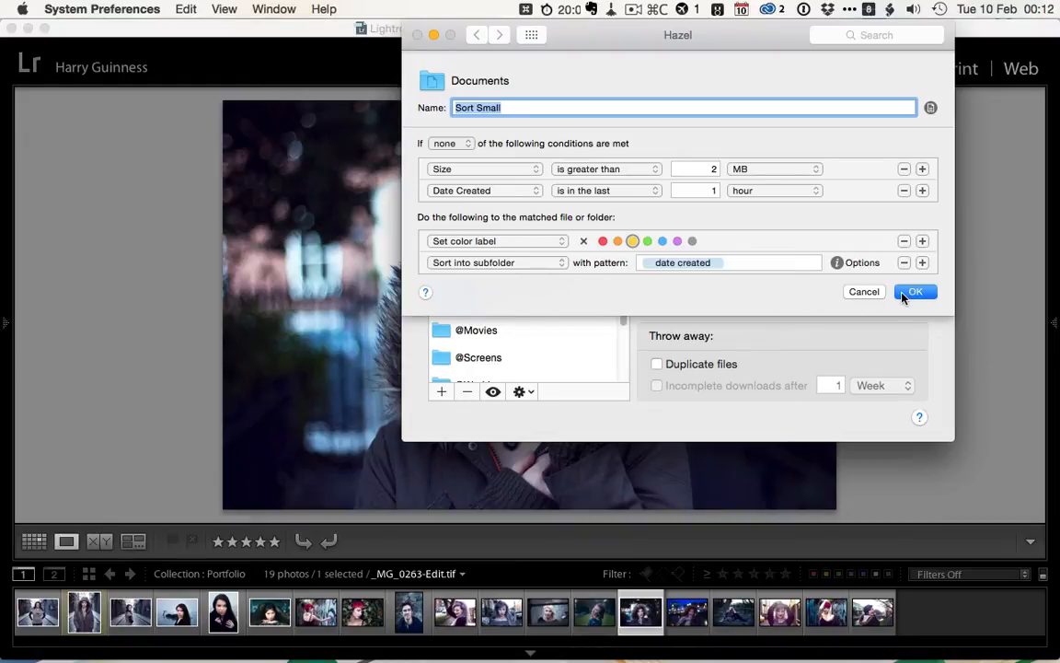
left_click(915, 291)
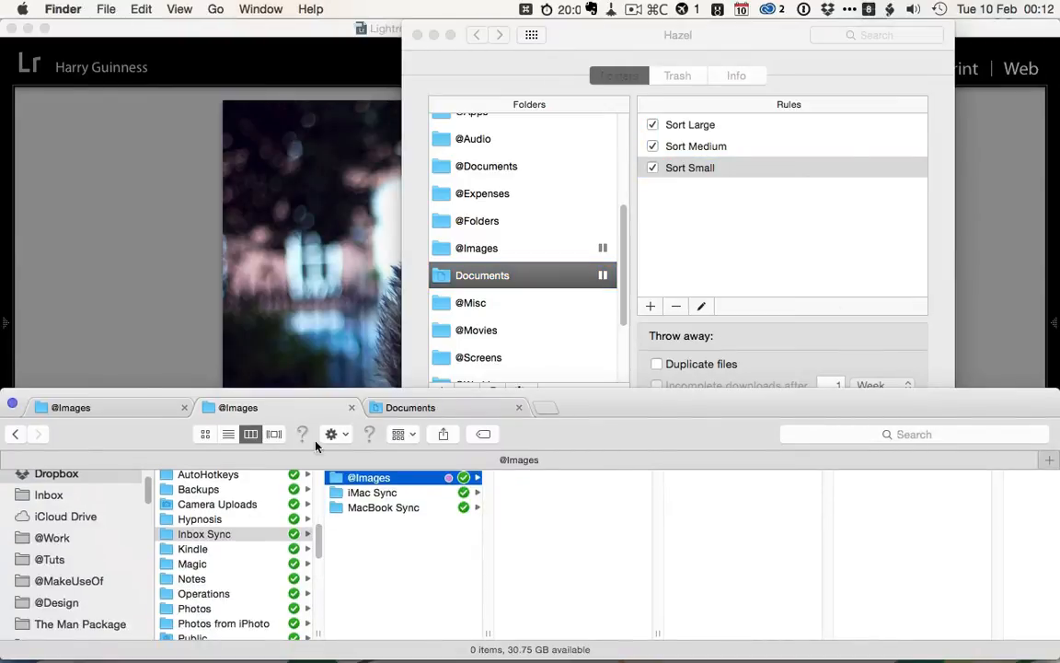
left_click(408, 407)
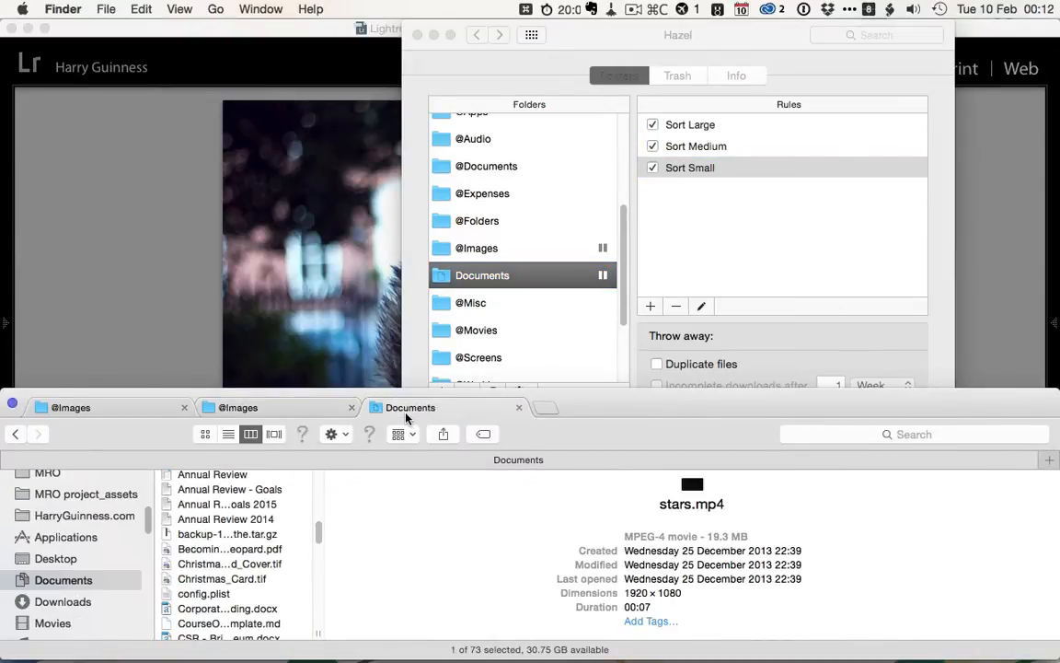
scroll("down", 3)
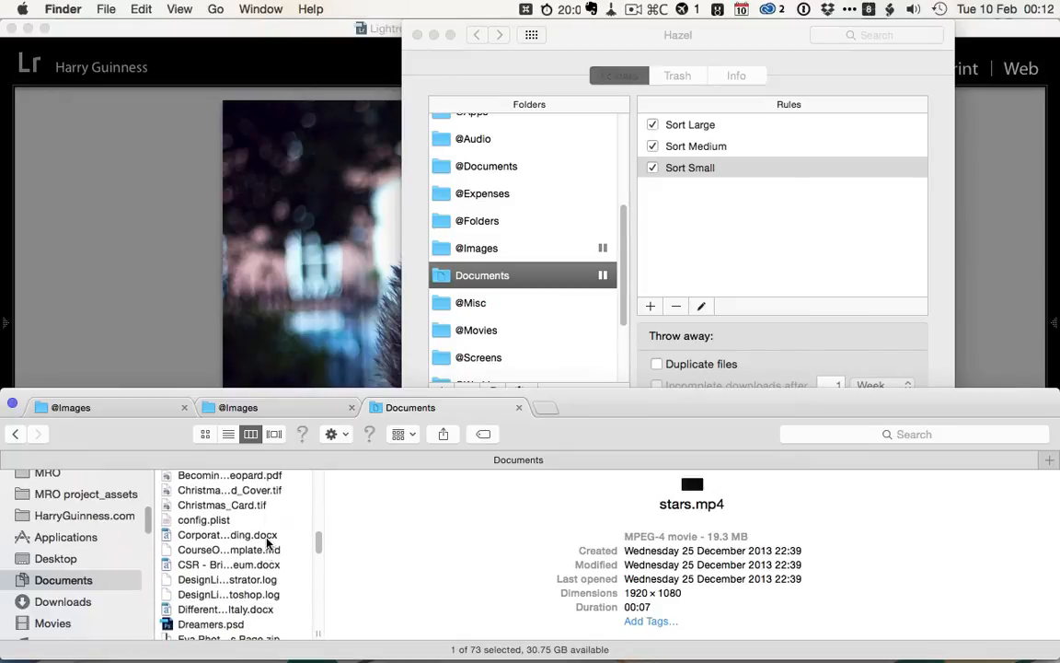
scroll("down", 3)
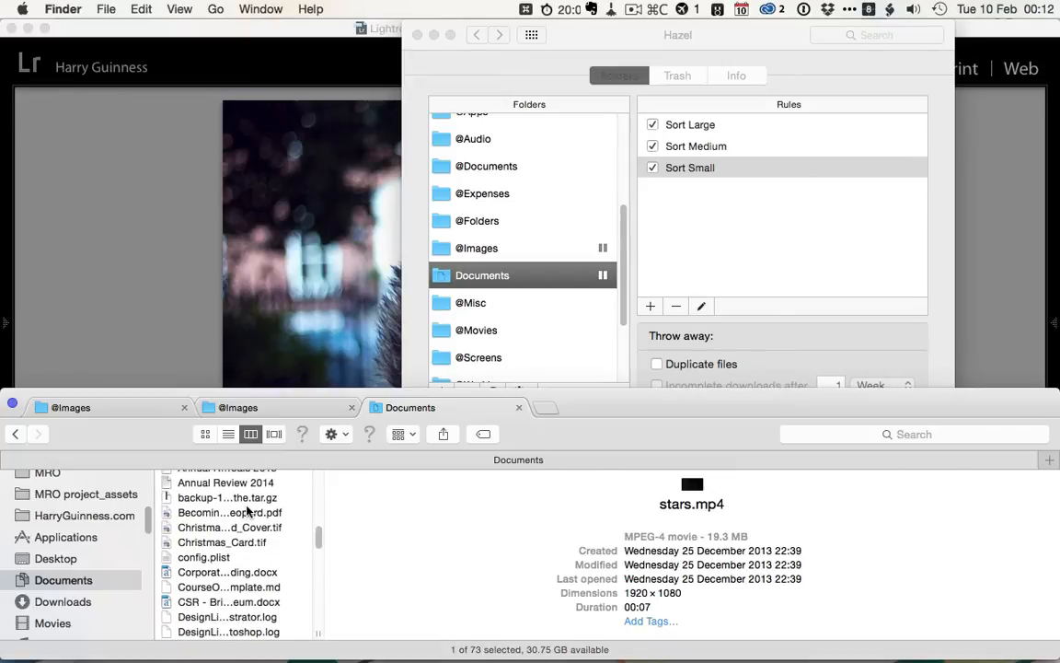
left_click(228, 497)
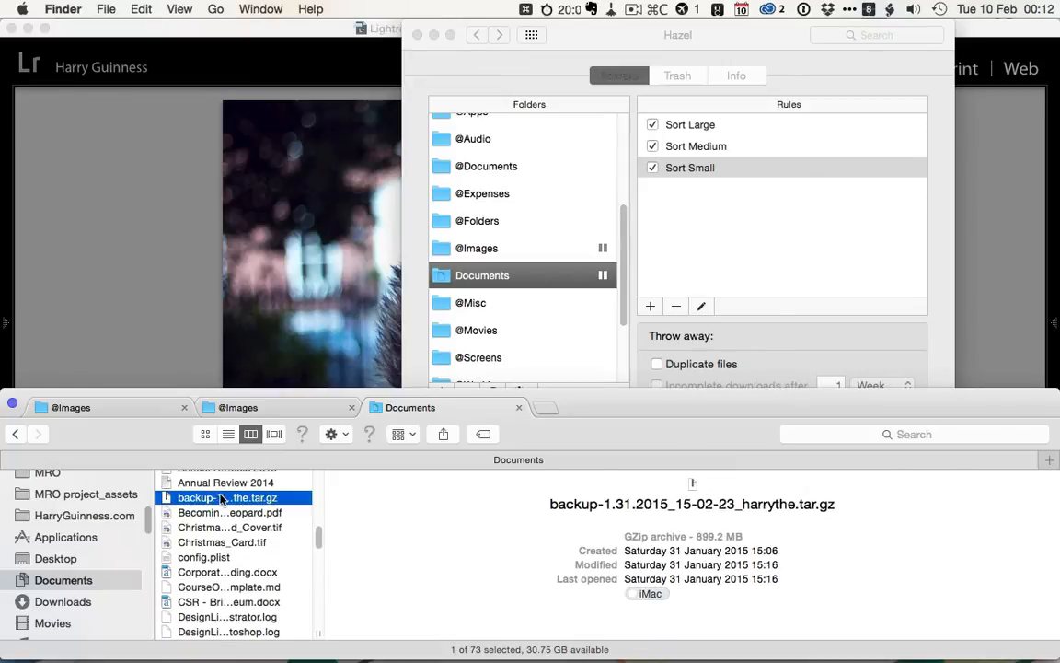
mouse_move(247, 574)
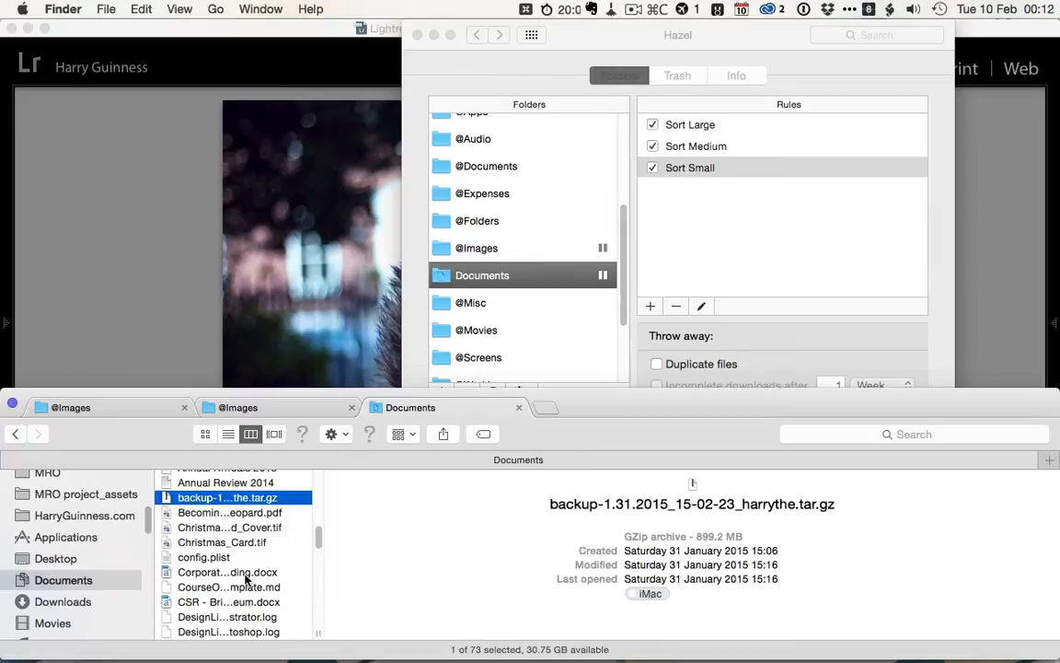
scroll("down", 3)
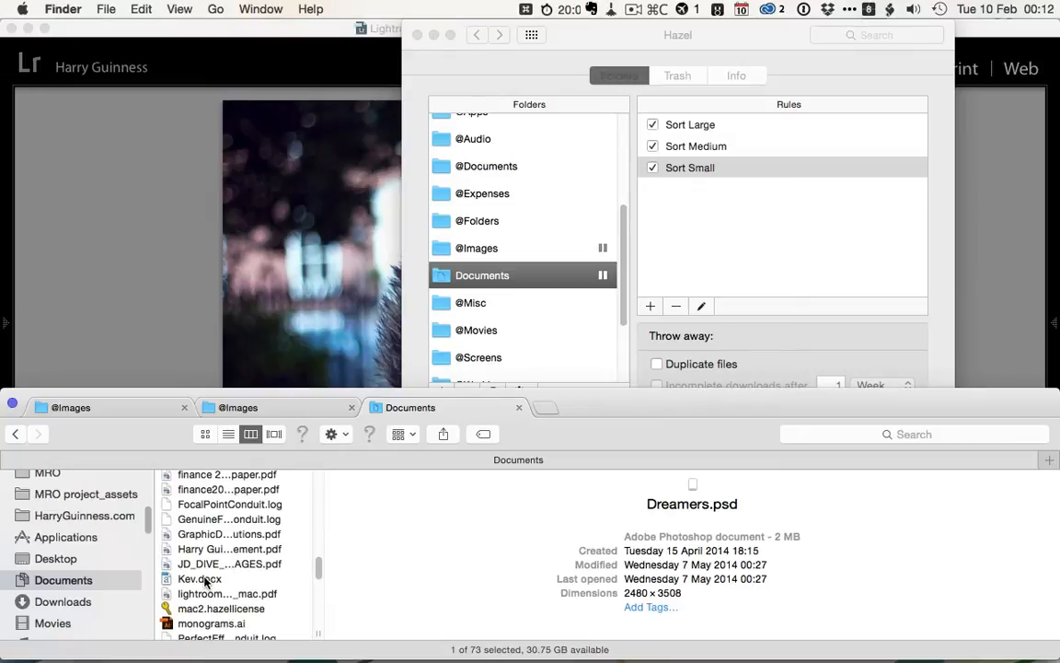
left_click(199, 578)
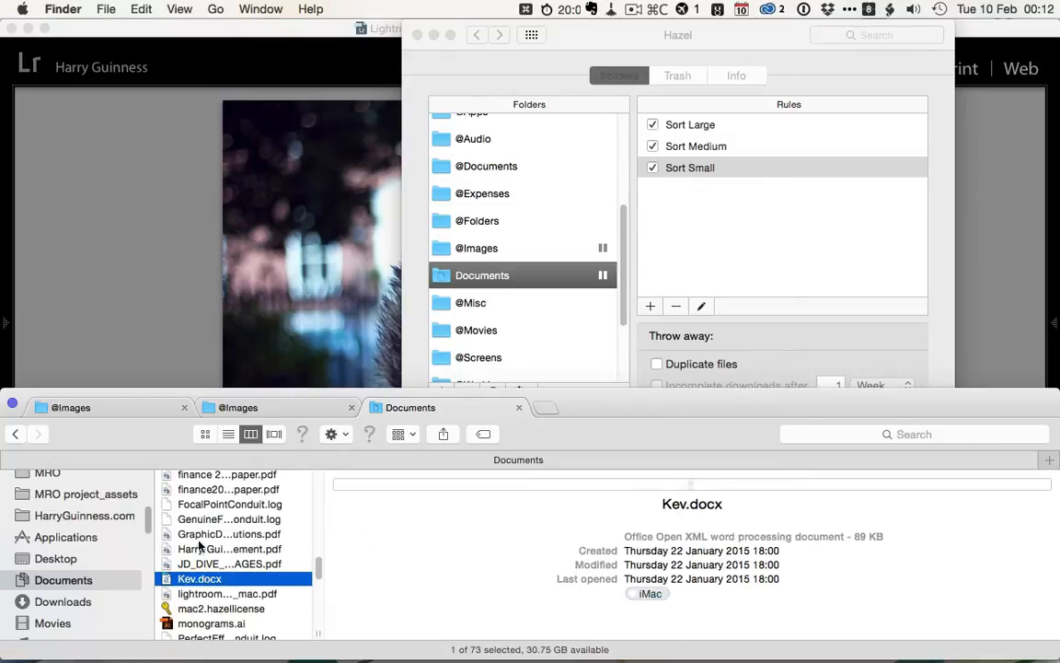
scroll("down", 3)
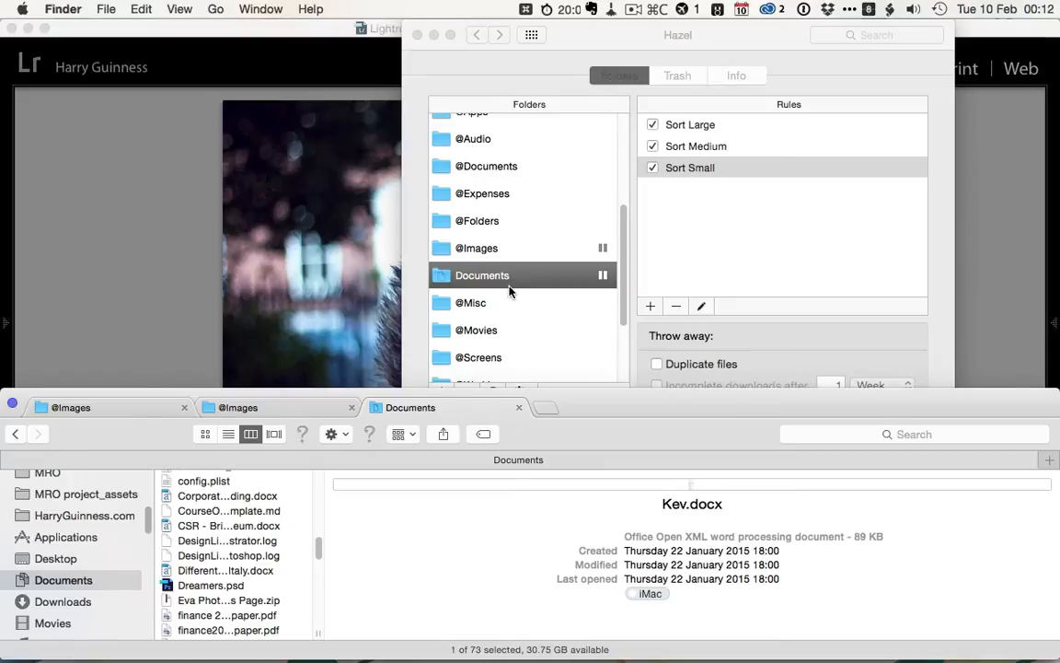
Step: Resume the paused Documents folder rules so files sort into date subfolders
right_click(483, 276)
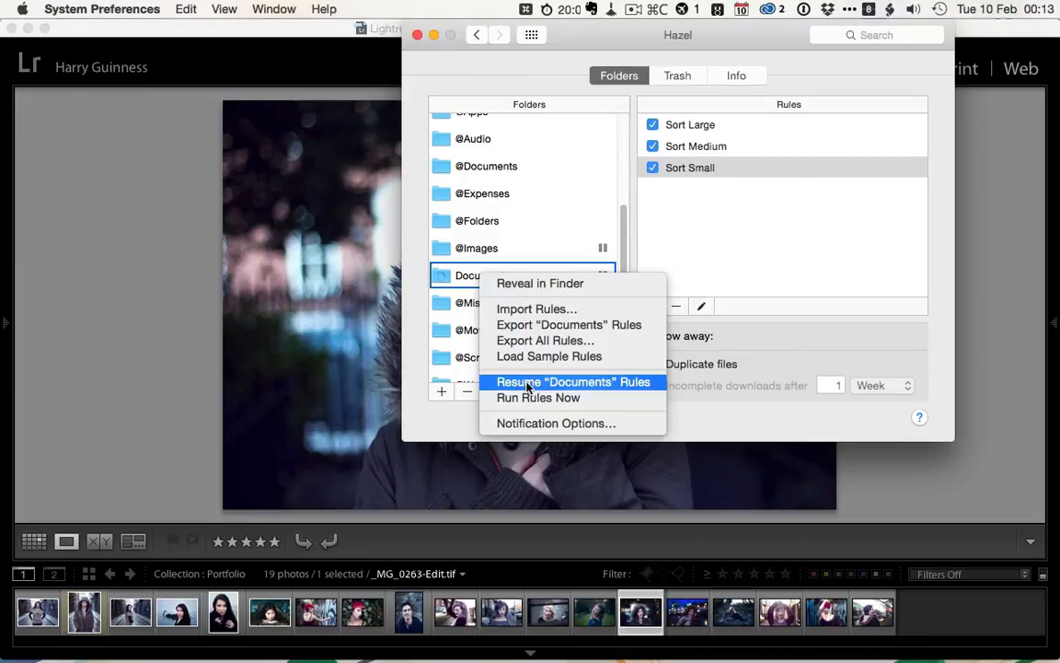
left_click(574, 381)
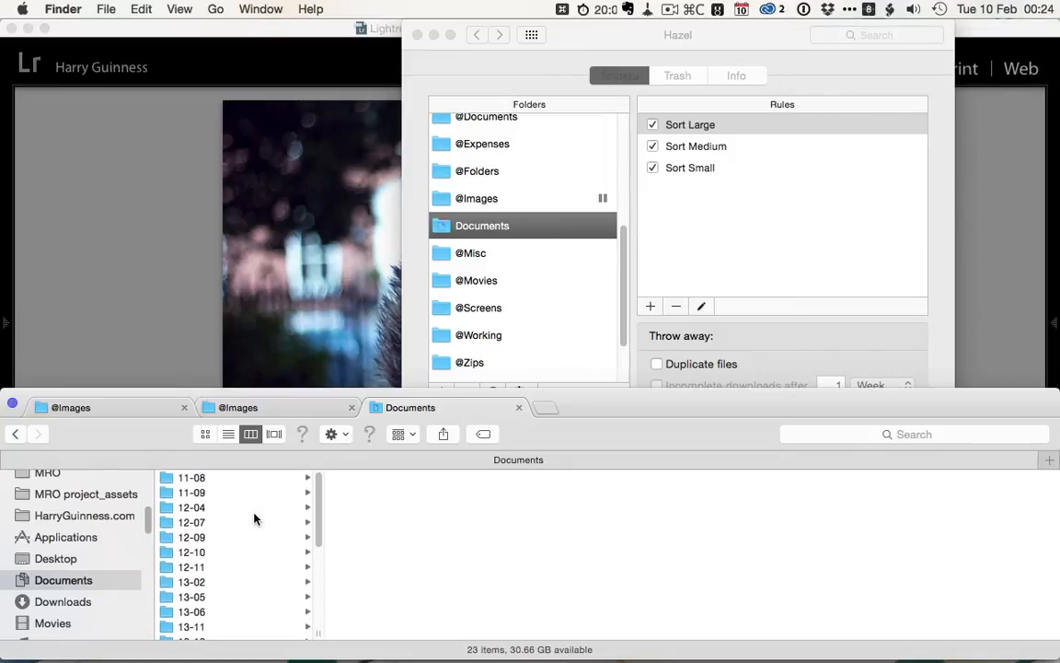
Step: Check colour labels on 15-01's PDF and backup archive, then move to the 14-04 folder
scroll("down", 3)
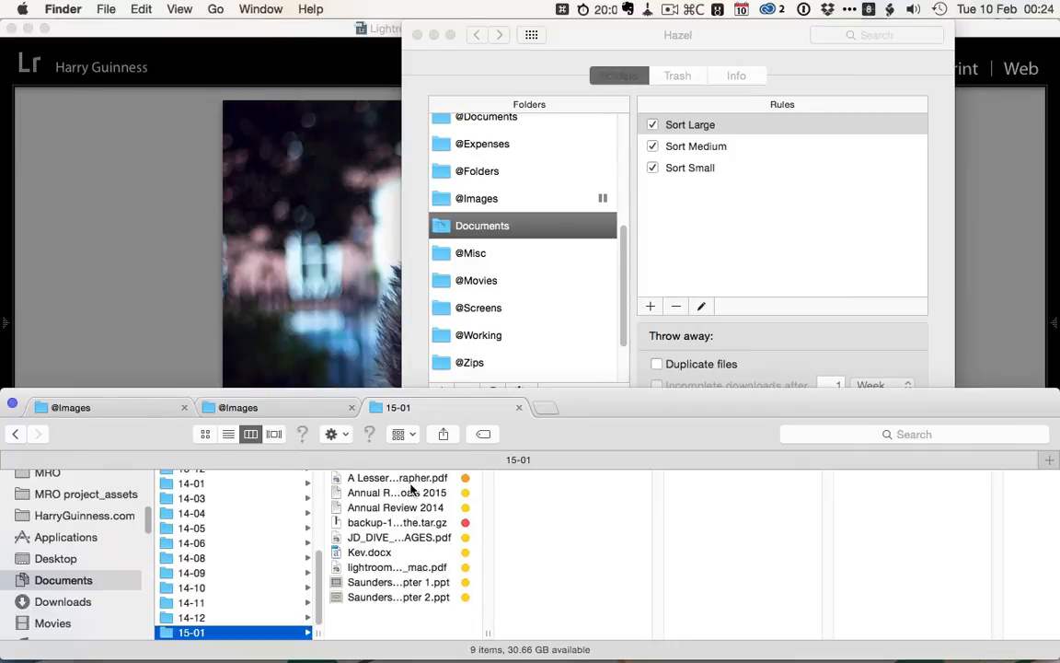
left_click(394, 478)
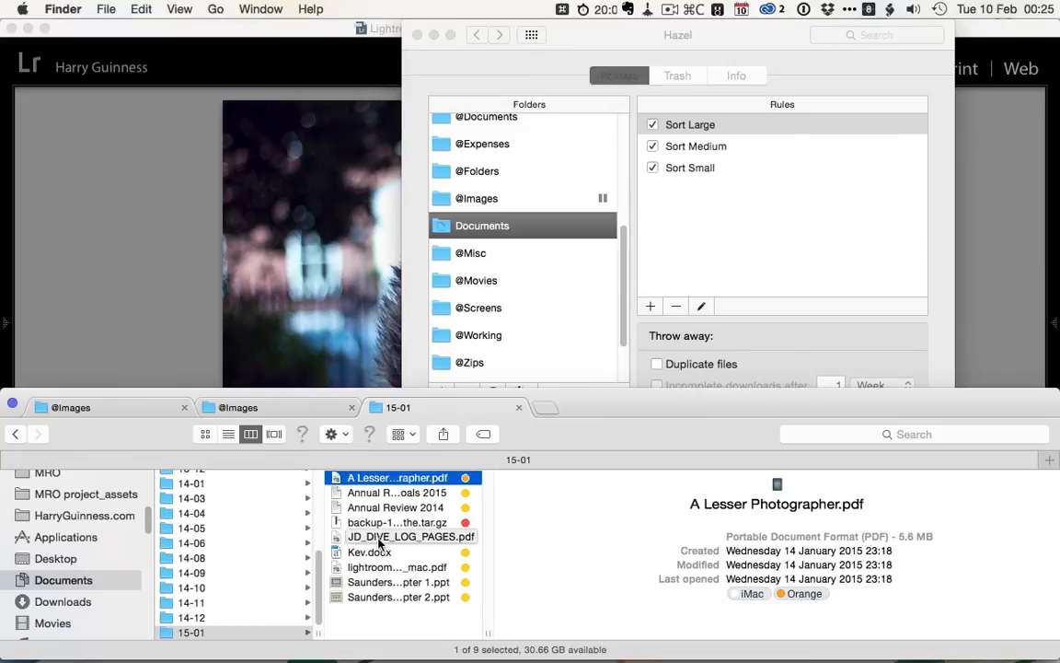
left_click(397, 523)
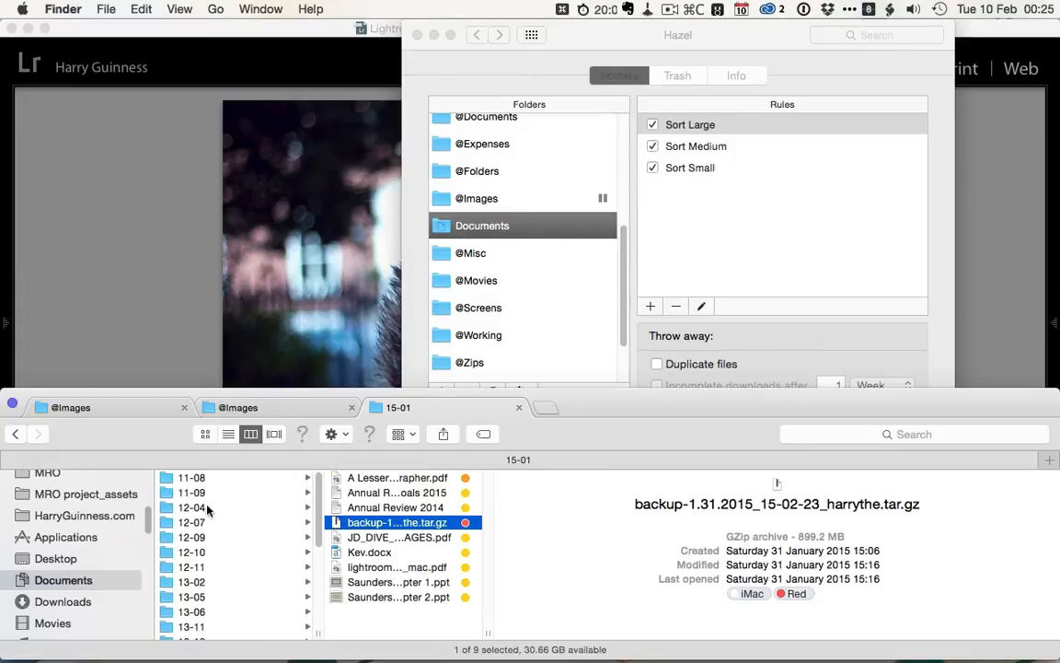
scroll("down", 3)
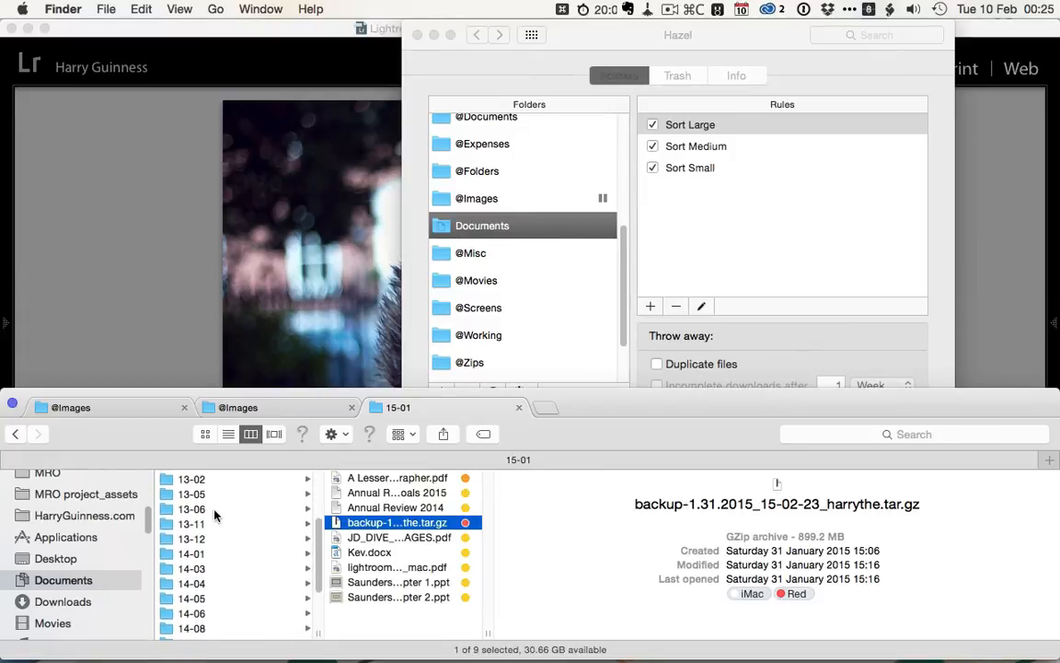
scroll("down", 3)
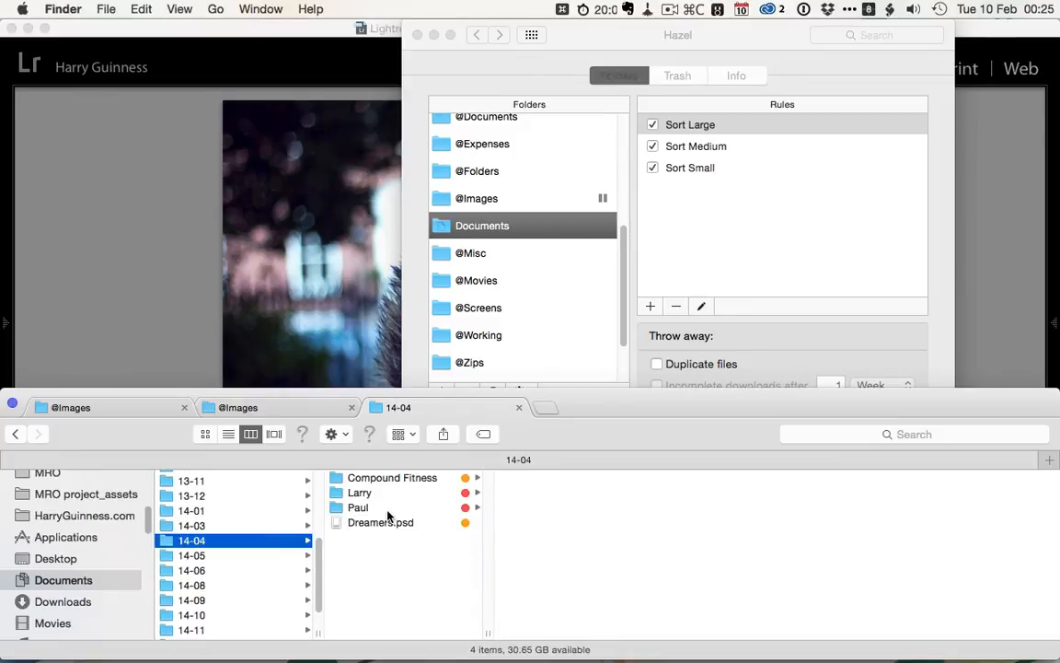
Step: Browse the Paul folder inside 14-04 and its 16 files
left_click(357, 508)
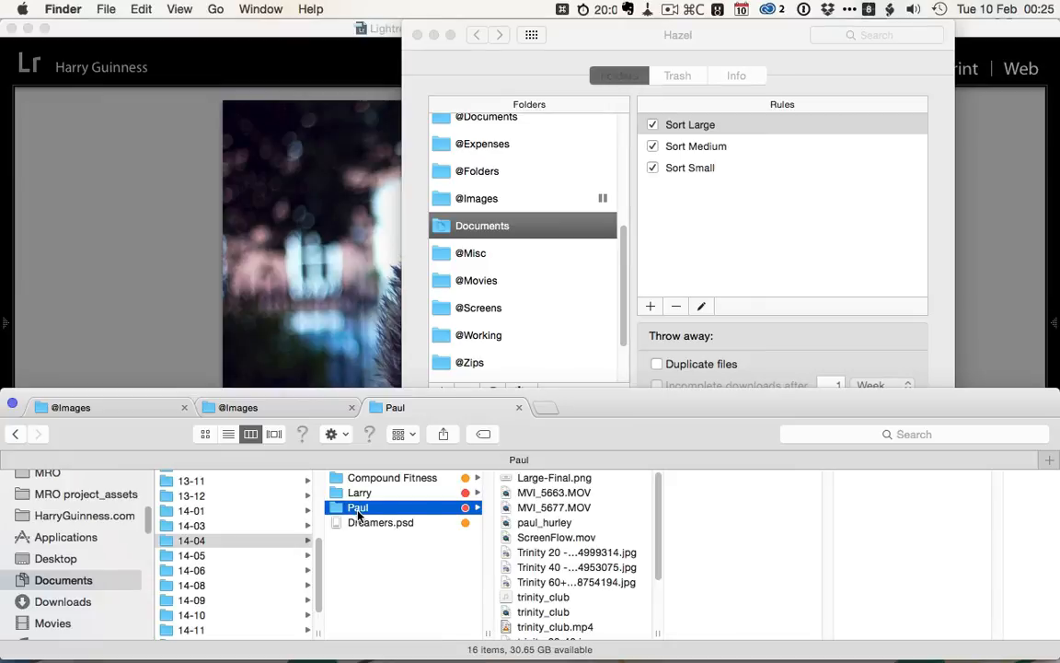
scroll("down", 3)
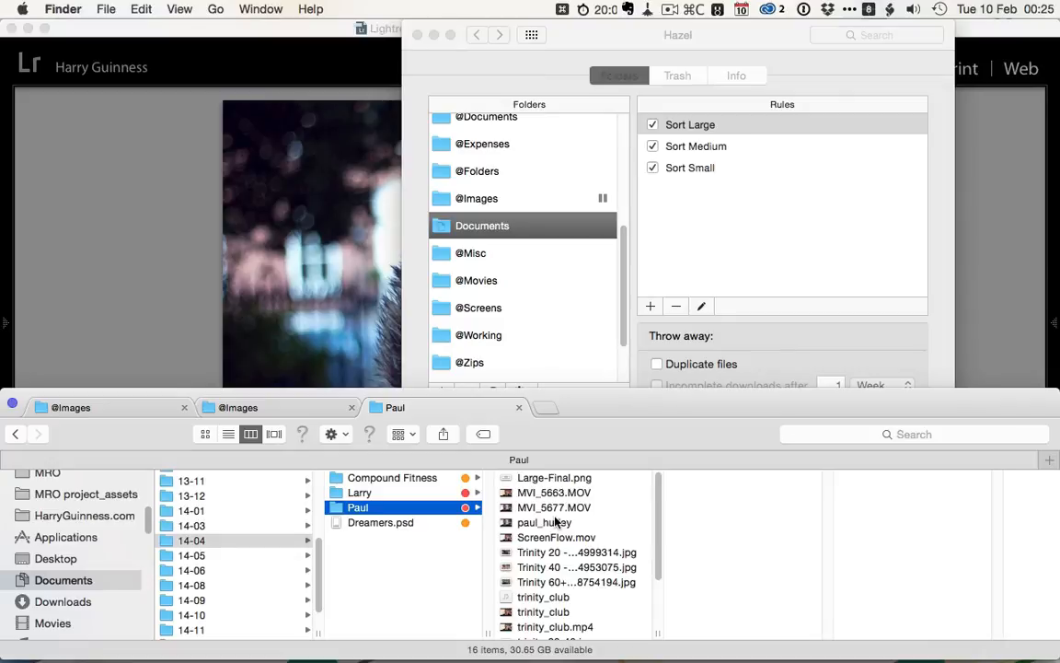
mouse_move(350, 586)
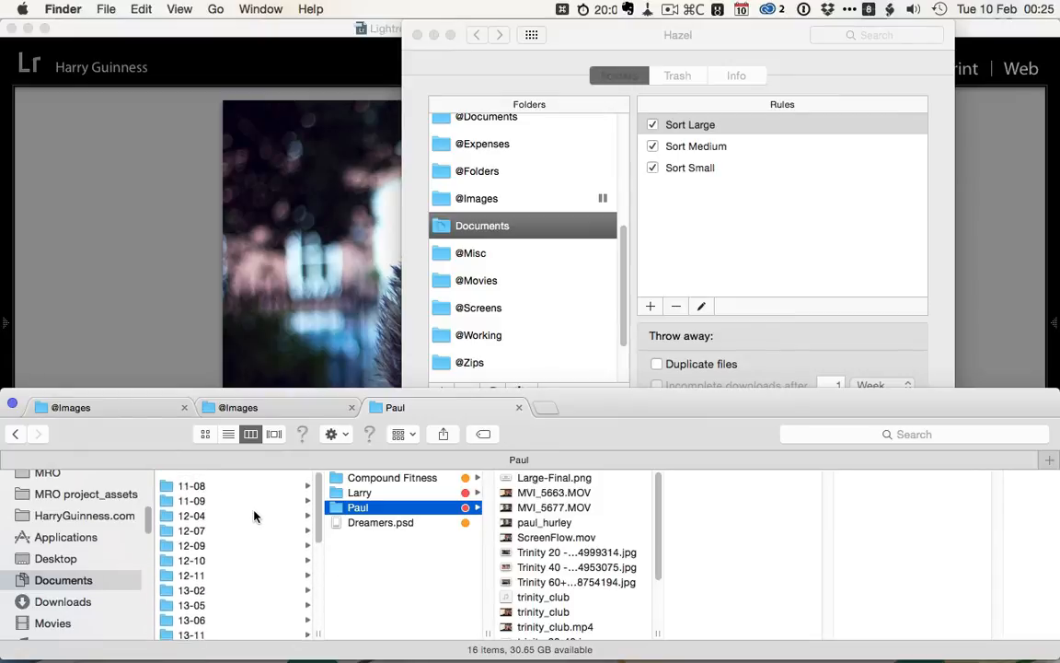
scroll("down", 3)
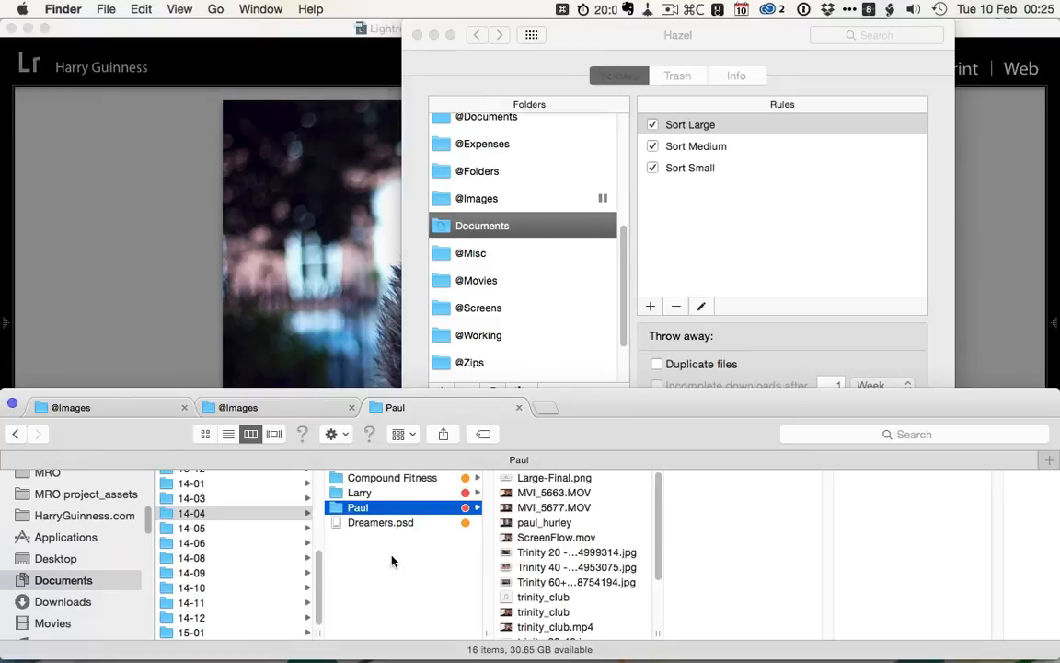
mouse_move(583, 514)
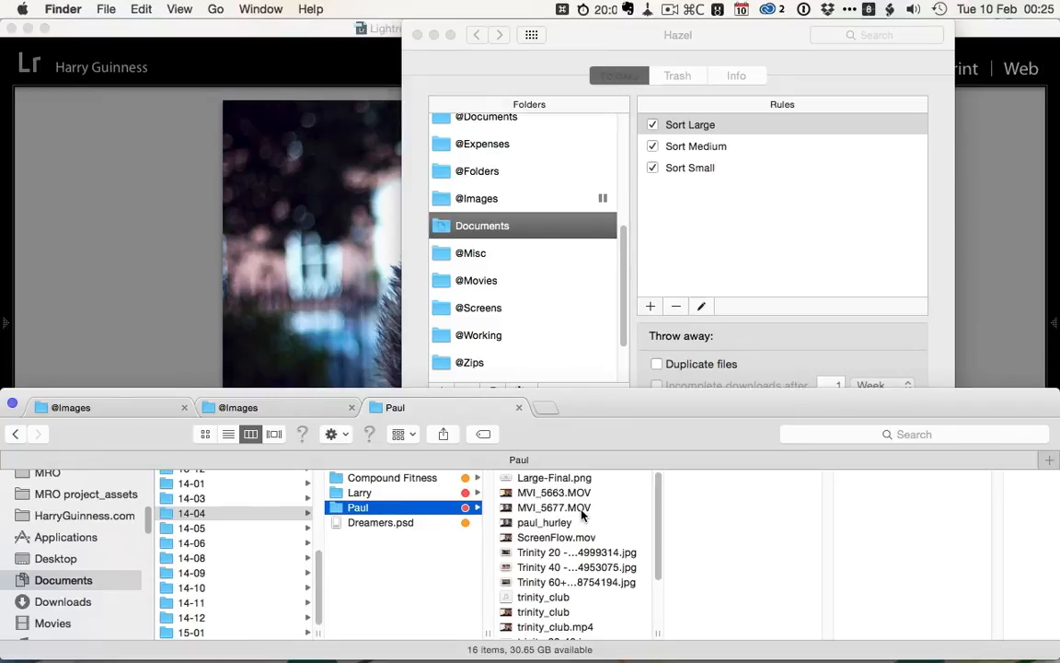
scroll("down", 3)
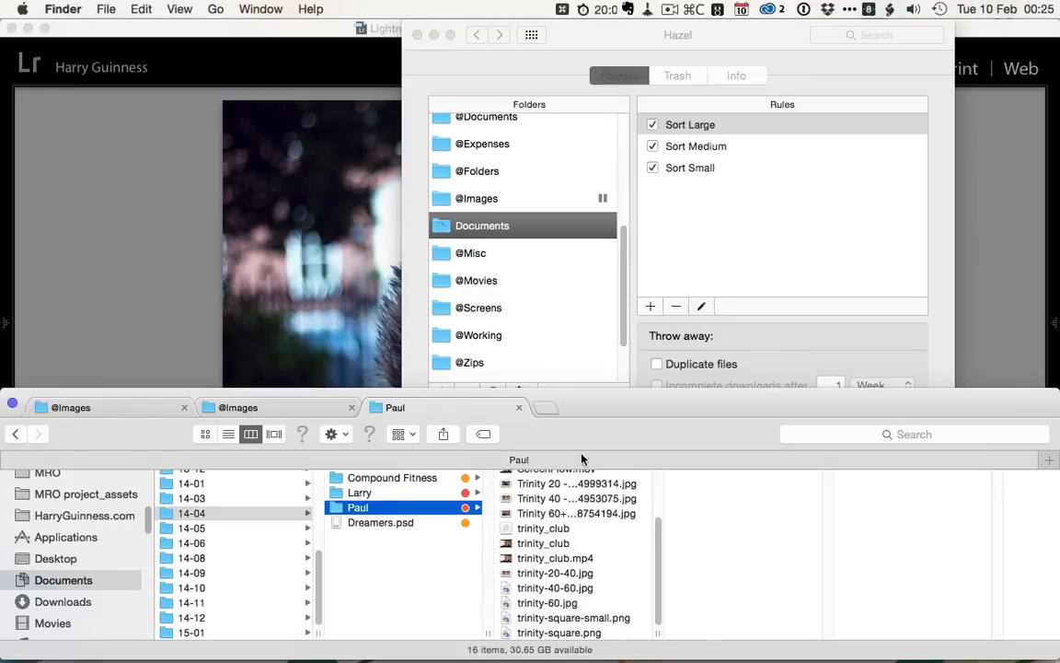
mouse_move(464, 236)
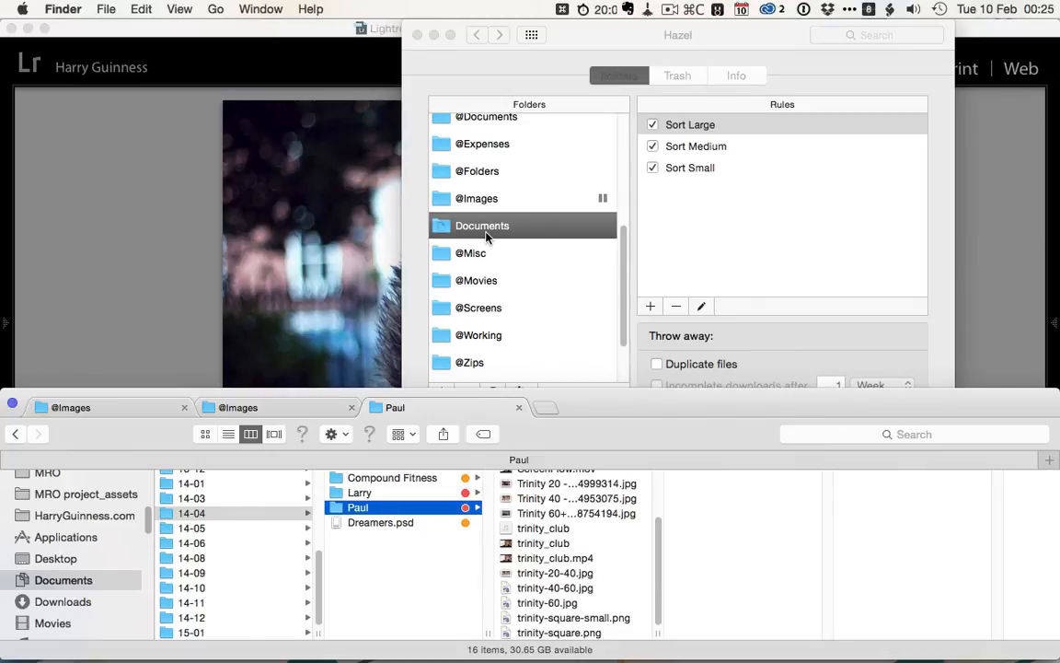
mouse_move(747, 125)
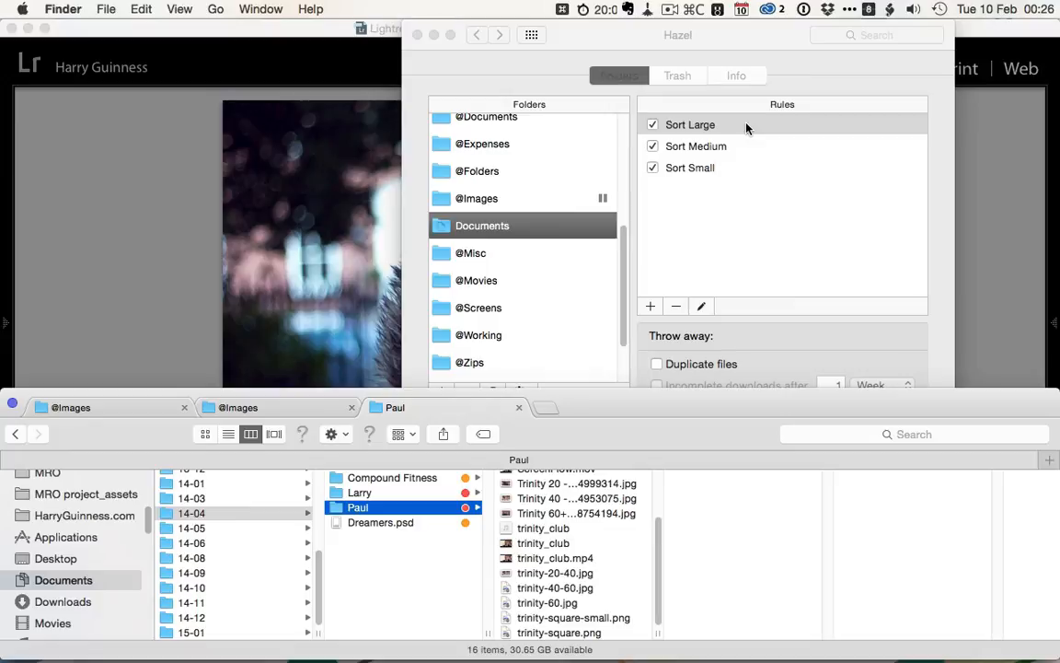
mouse_move(543, 558)
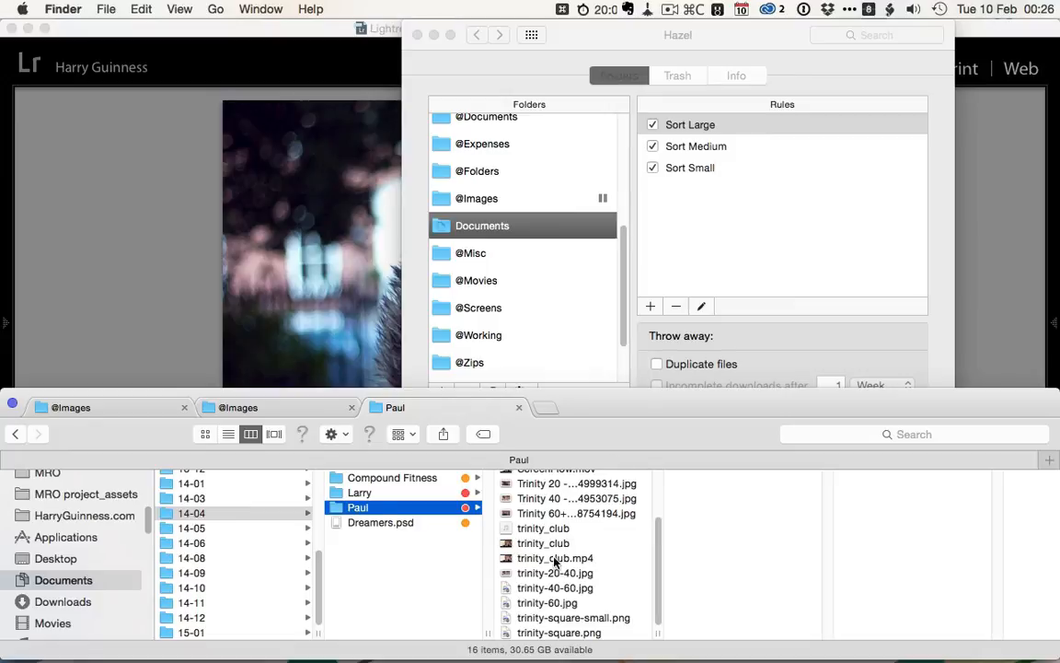
mouse_move(580, 559)
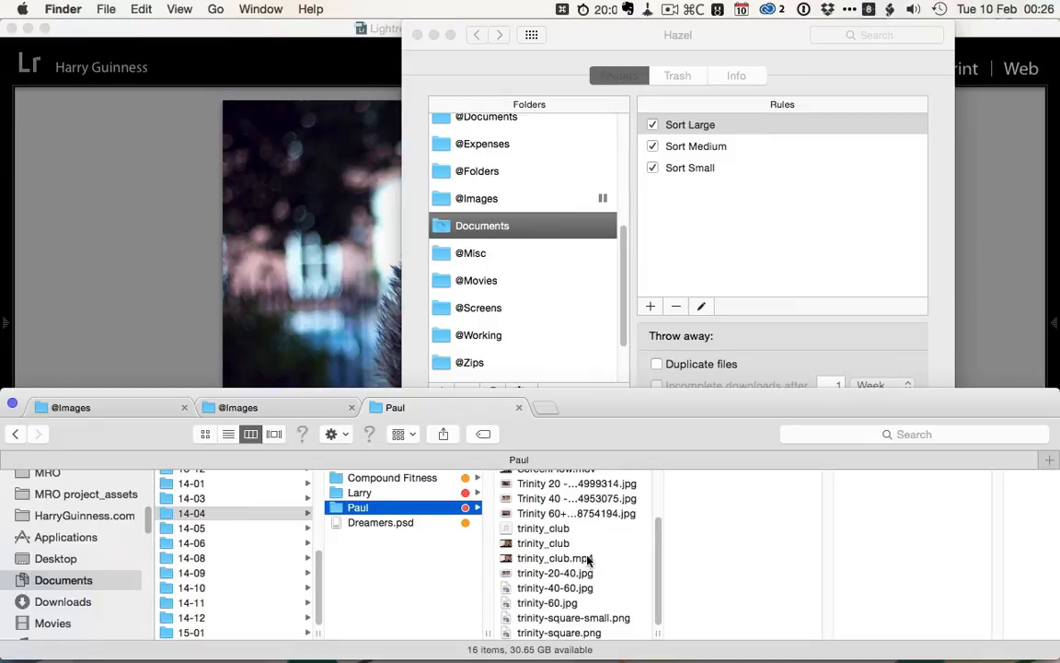
mouse_move(414, 569)
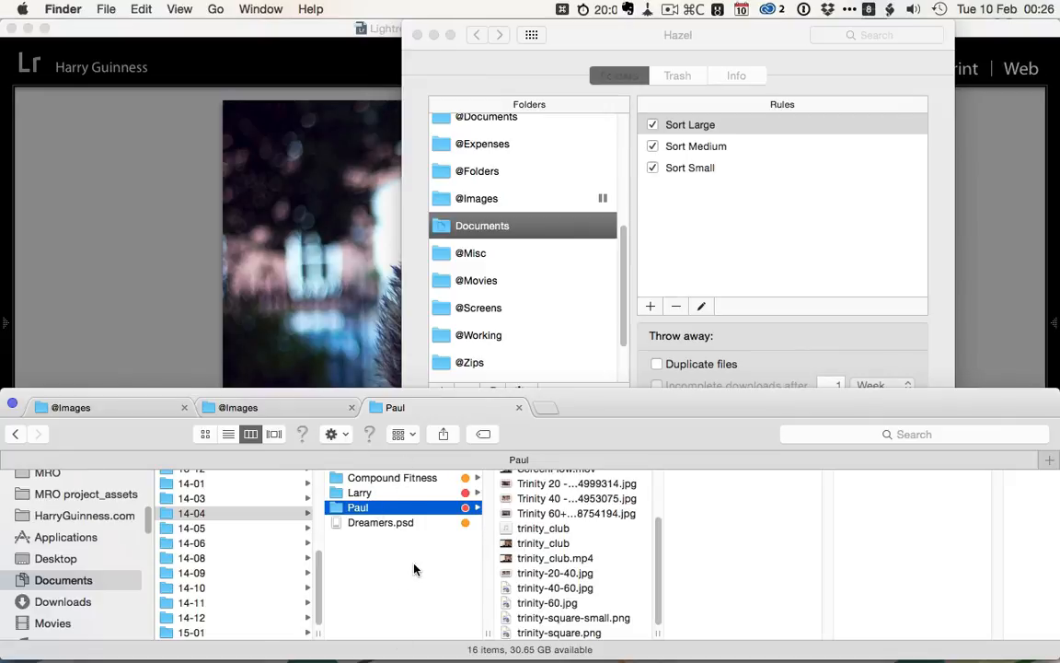
mouse_move(558, 589)
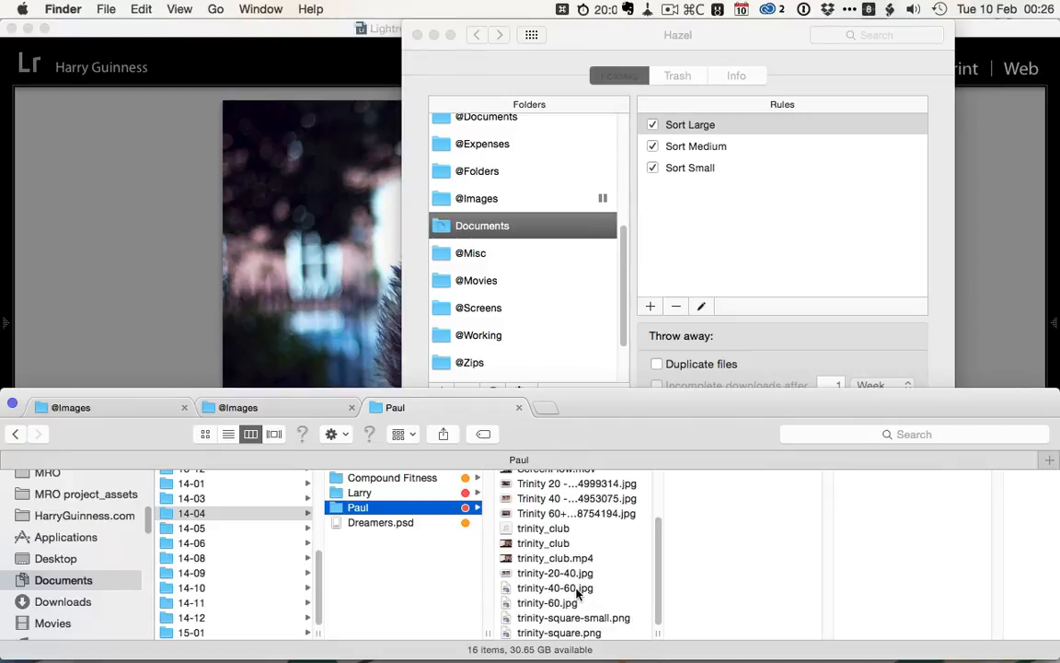